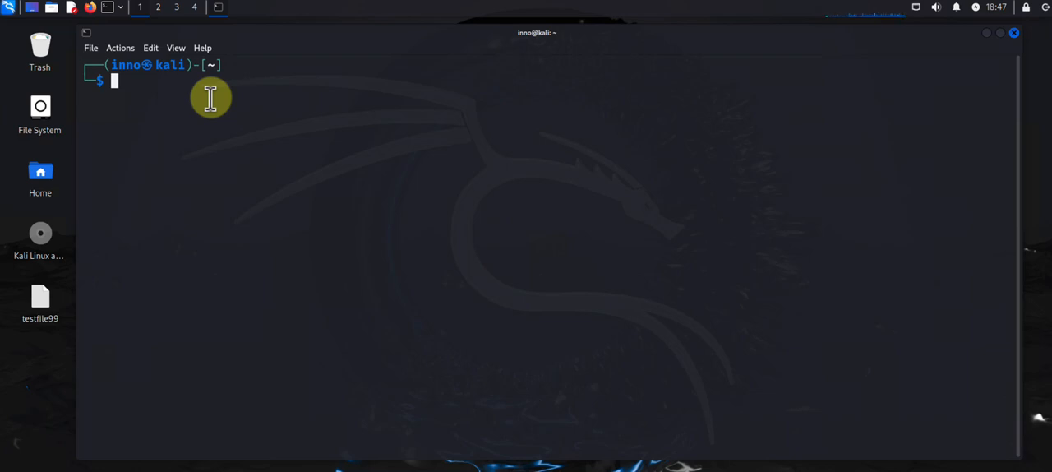
# Step: Run 'sudo apt update && sudo apt full-upgrade -y' to update and fully upgrade the system
pyautogui.write('sudo apt install dsniff')
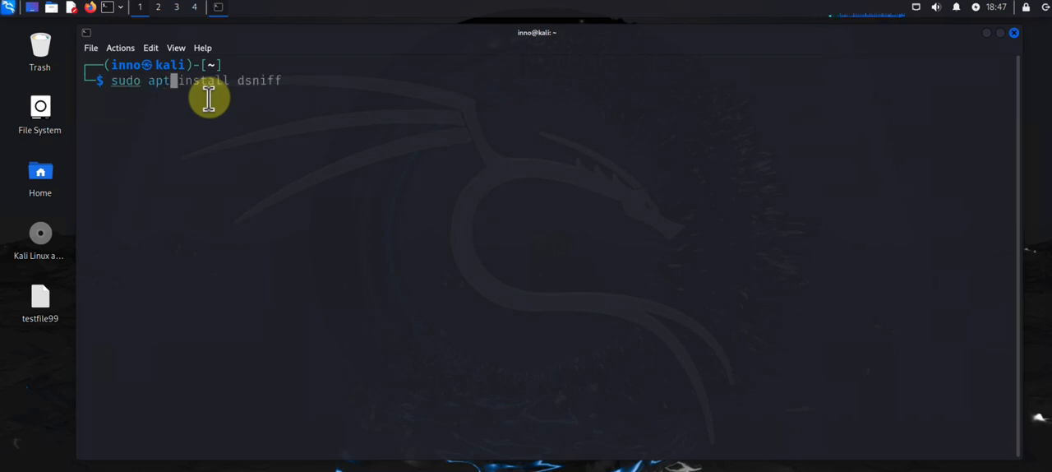
pyautogui.write('update --fix-missing')
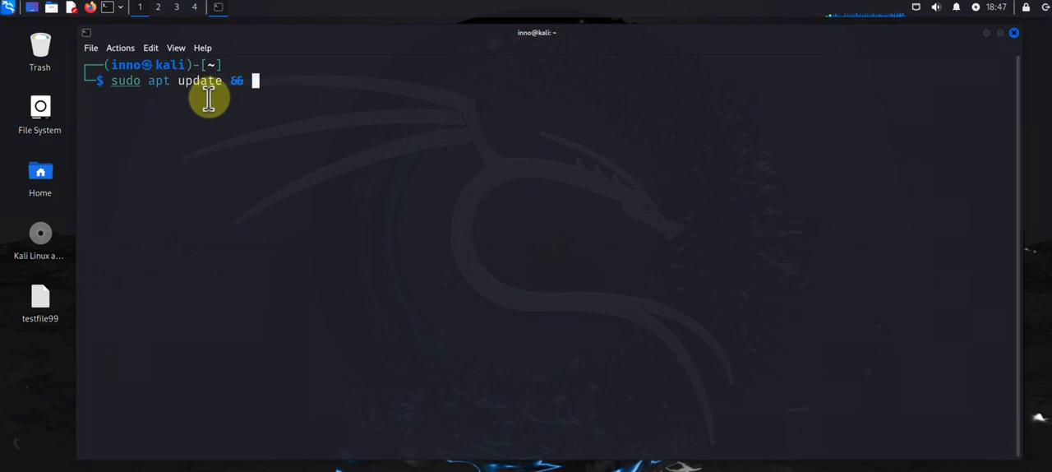
pyautogui.write('sudo apt')
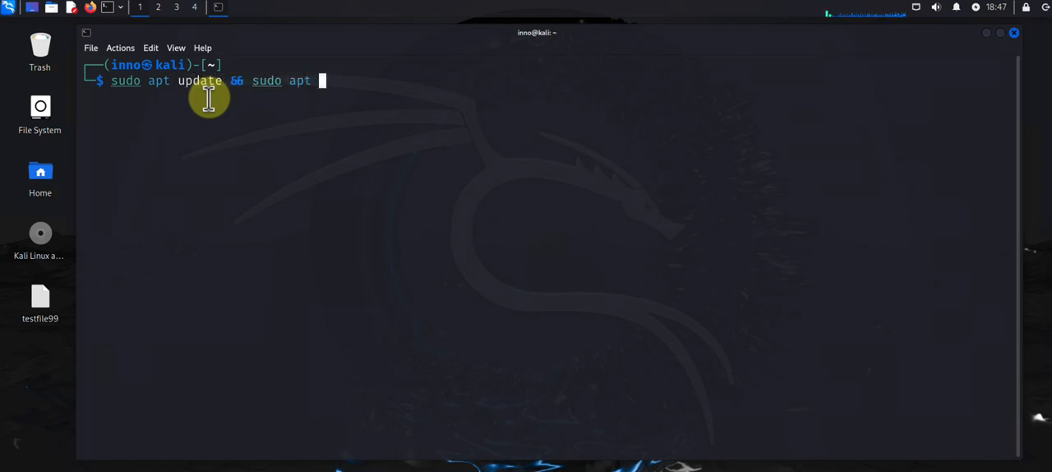
pyautogui.write('full-')
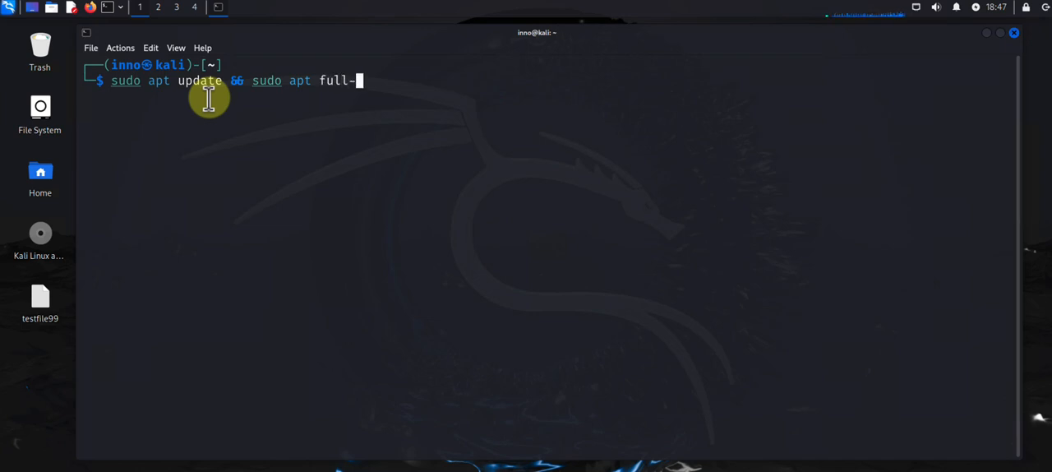
pyautogui.write('upr')
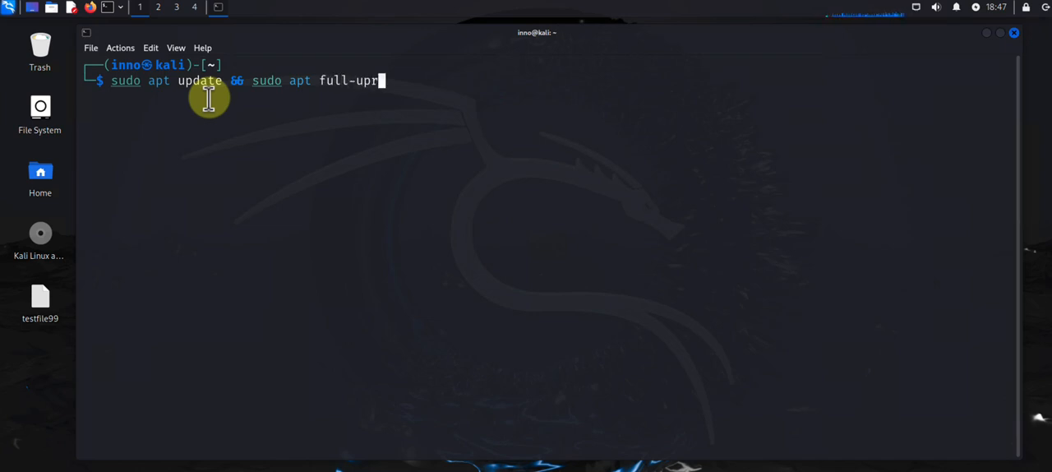
pyautogui.write('g')
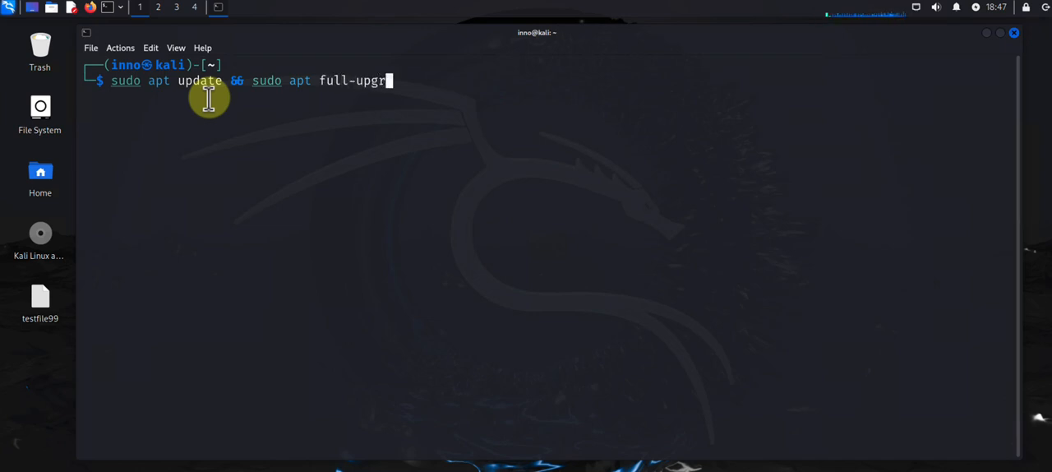
pyautogui.write('ade -')
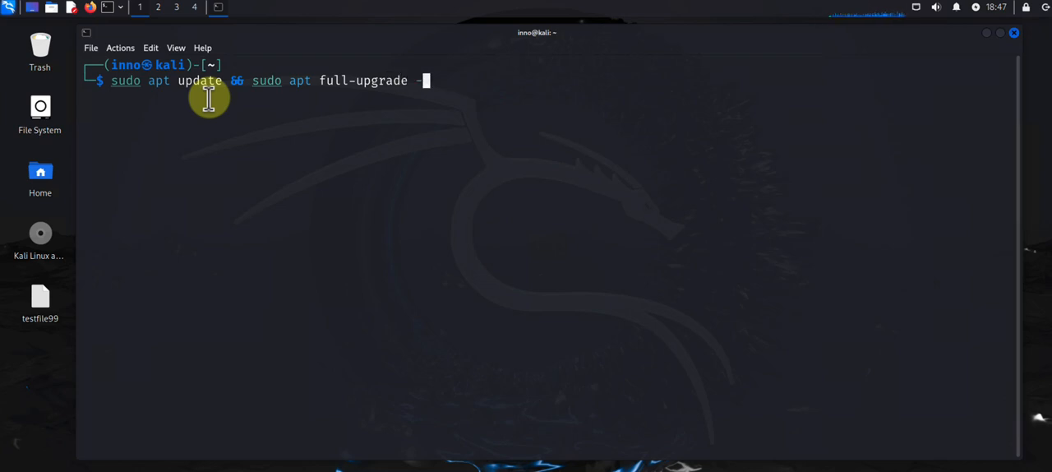
pyautogui.write('y')
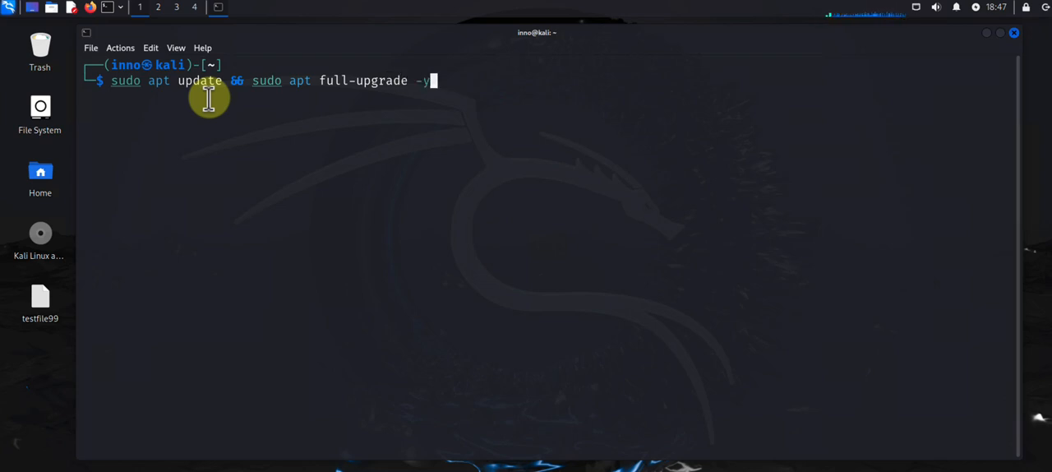
pyautogui.press('BackSpace')
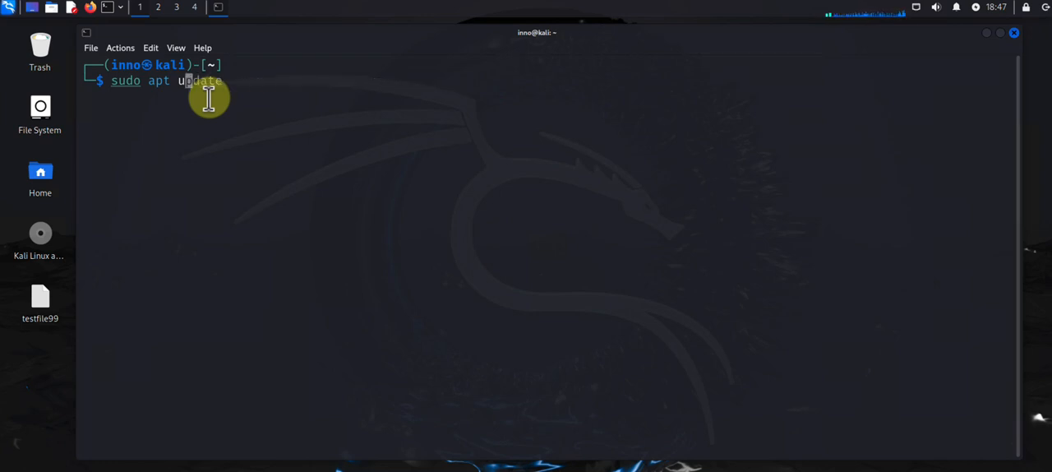
# Step: Run 'sudo apt autoremove -y' to clean up, then begin the 'sudo passwd' command
pyautogui.write('install dsniff')
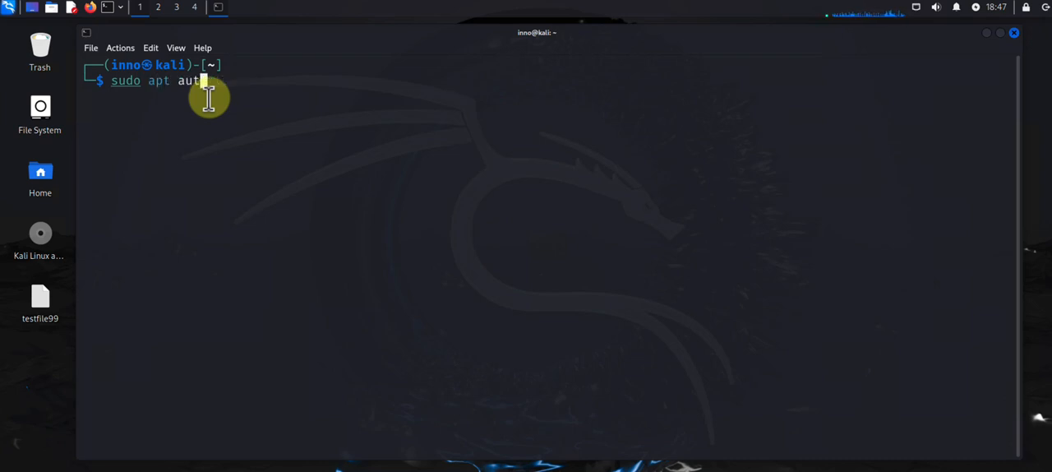
pyautogui.write('oremi')
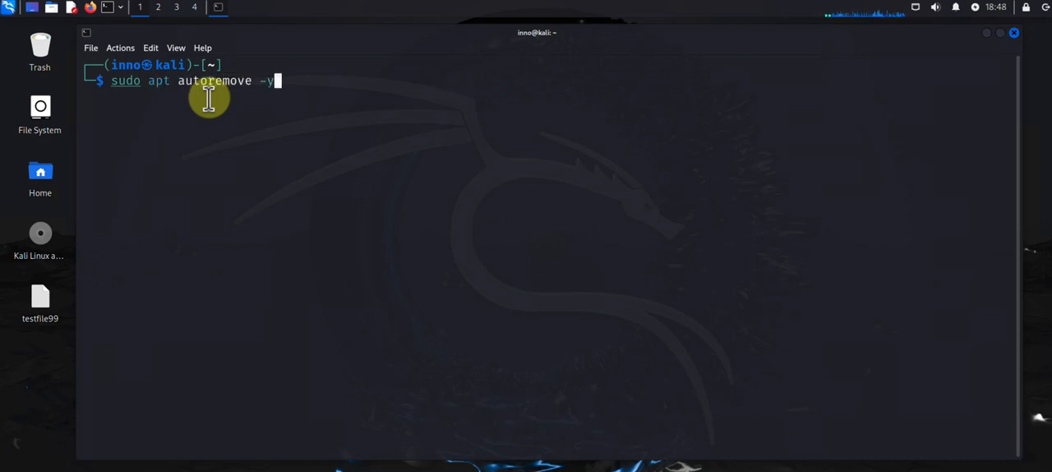
pyautogui.press('BackSpace')
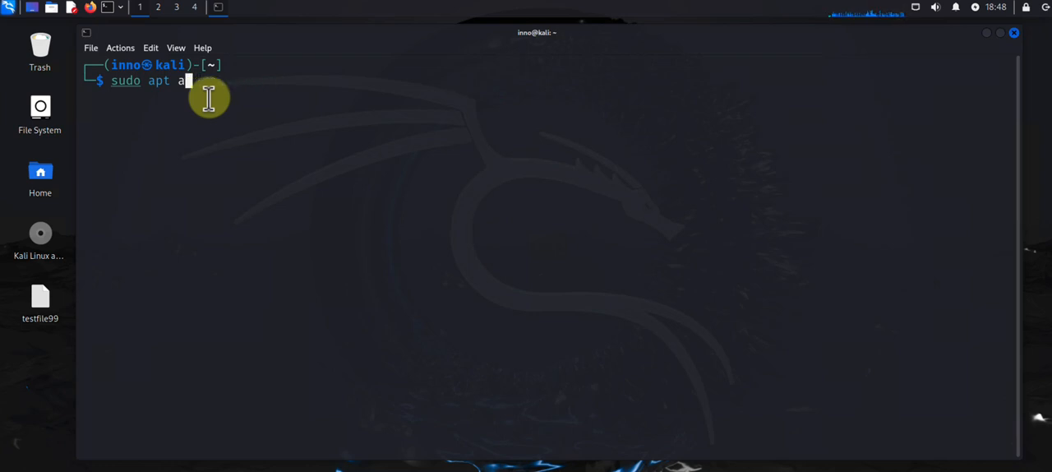
pyautogui.write('nstall dsniff')
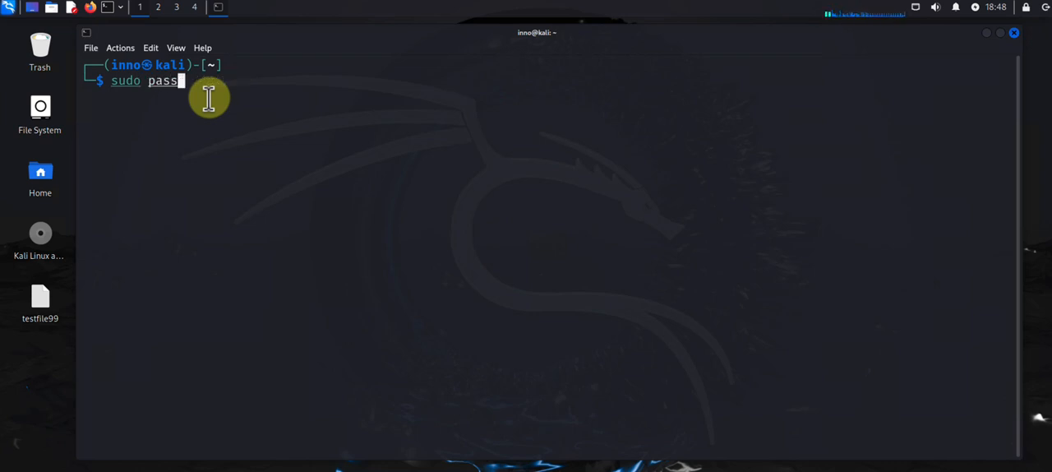
# Step: Run 'sudo passwd' and enter the new password twice so it updates successfully
pyautogui.write('wd')
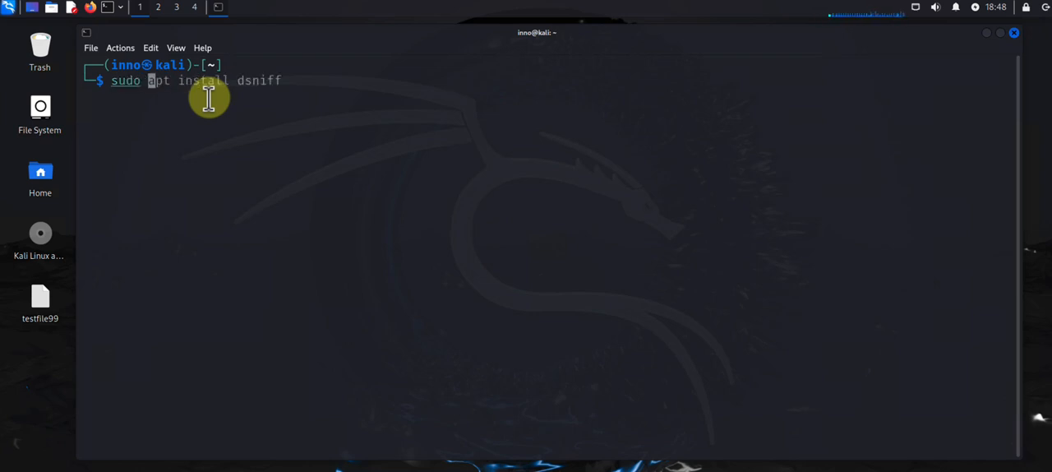
pyautogui.write('passwd')
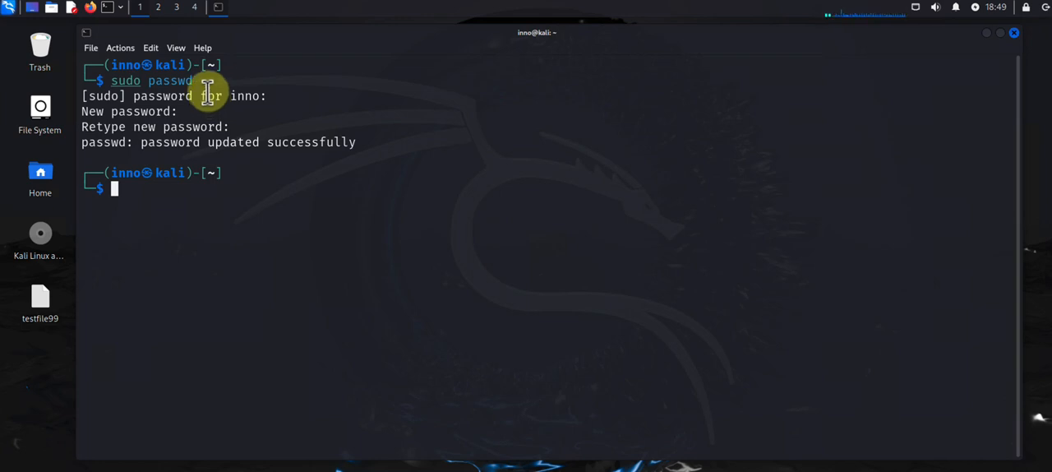
pyautogui.write('sudo add-apt-repository ppa:webupd8team/atom')
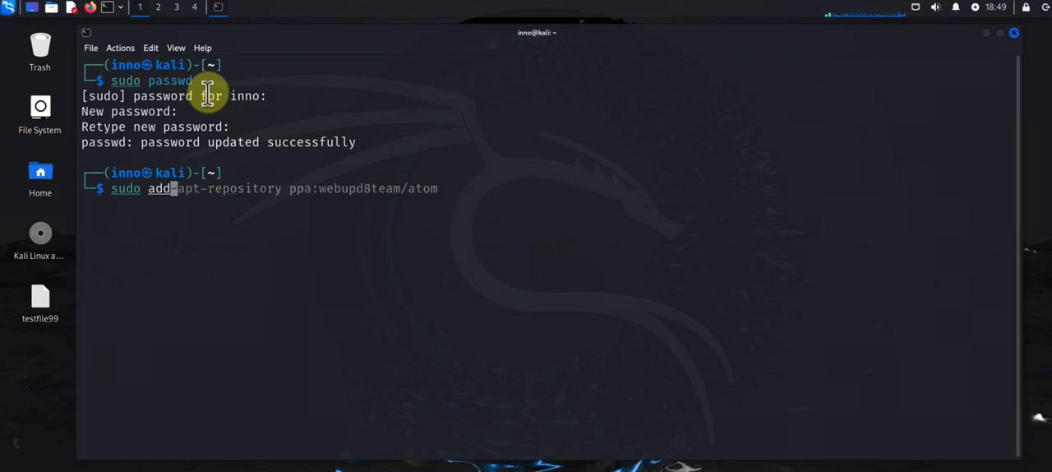
# Step: Run 'sudo adduser joe', set its password, accept the details with Y and clear the screen
pyautogui.write('adduser')
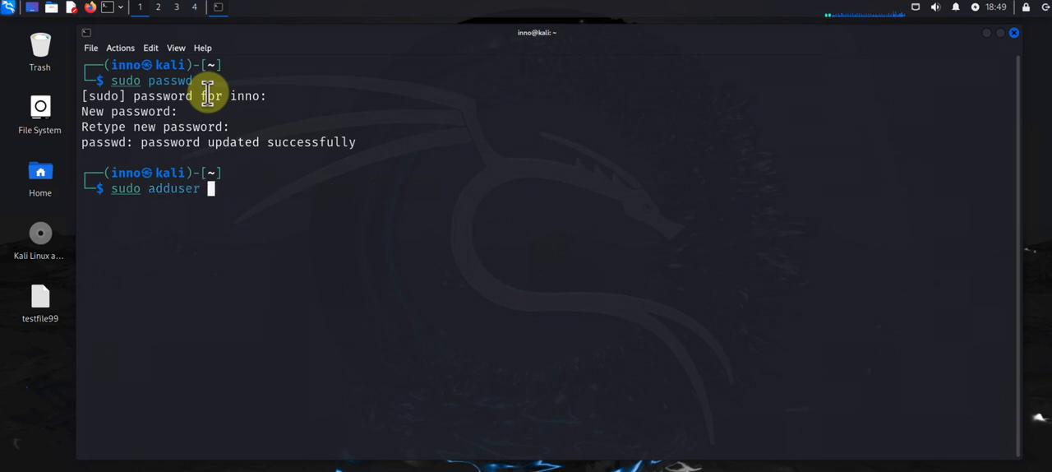
pyautogui.write('joe')
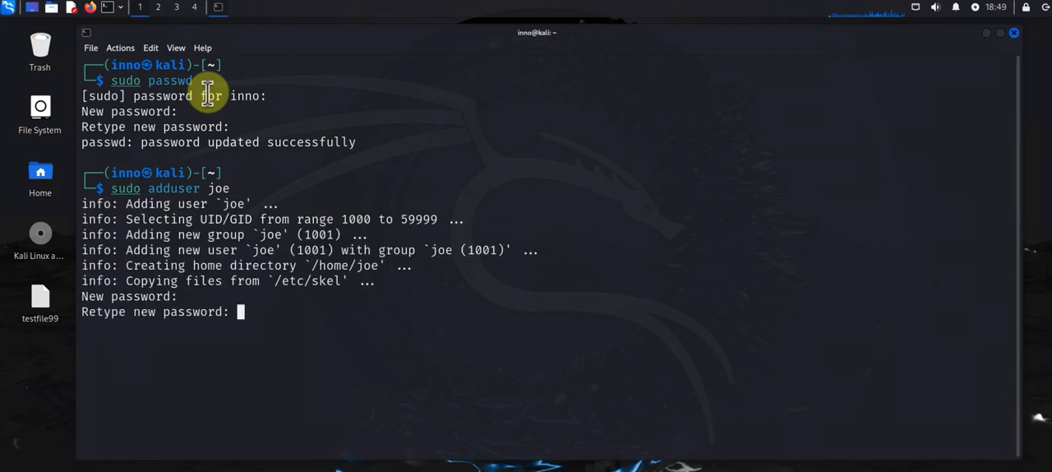
pyautogui.press('Return')
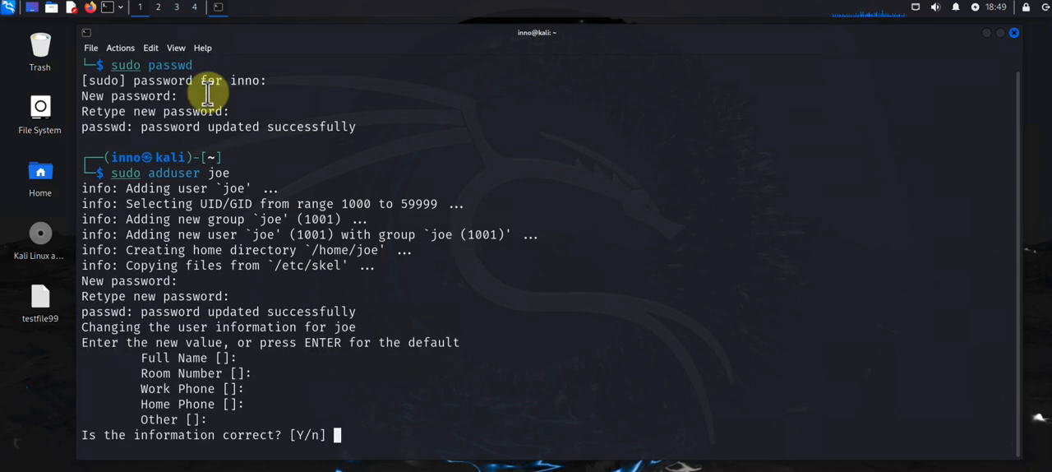
pyautogui.write('y')
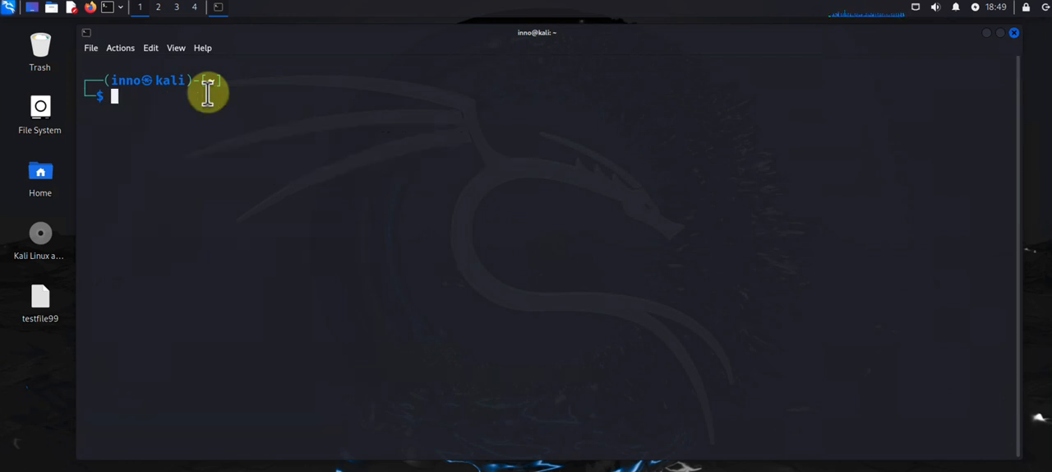
# Step: Run 'sudo usermod -aG sudo joe' and verify the sudo membership with 'id joe'
pyautogui.write('sudo adduser joe')
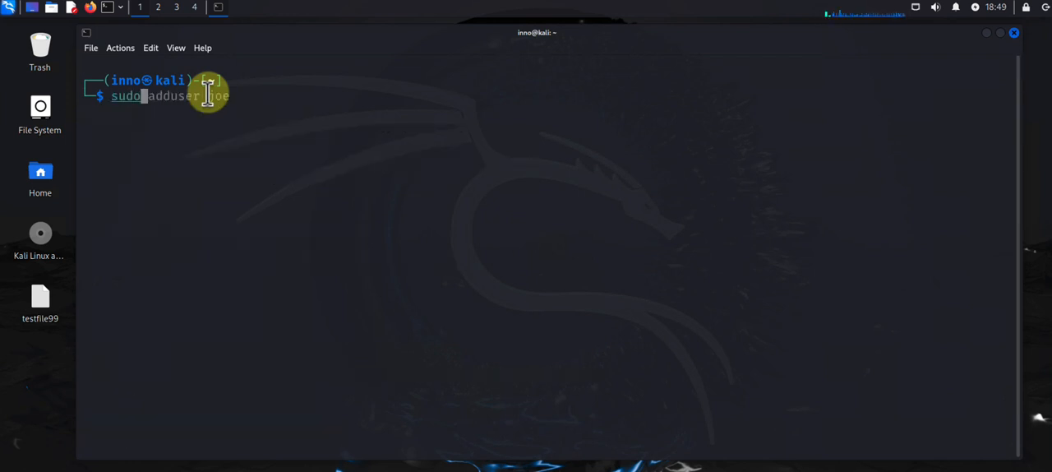
pyautogui.write('usermod')
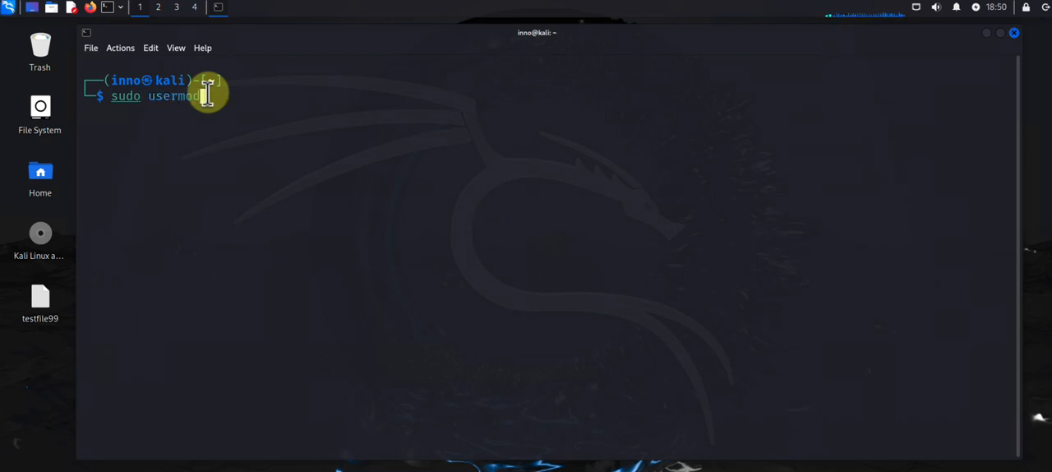
pyautogui.write('-aG')
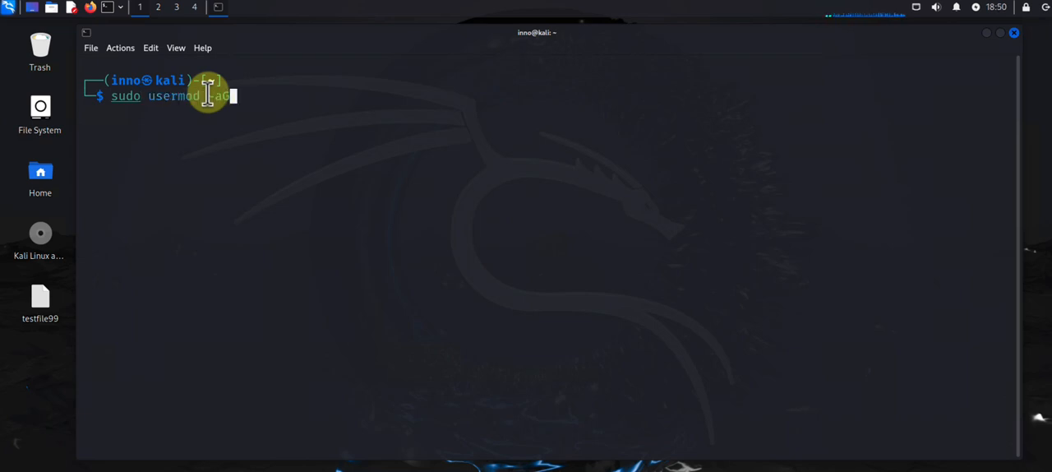
pyautogui.write('s')
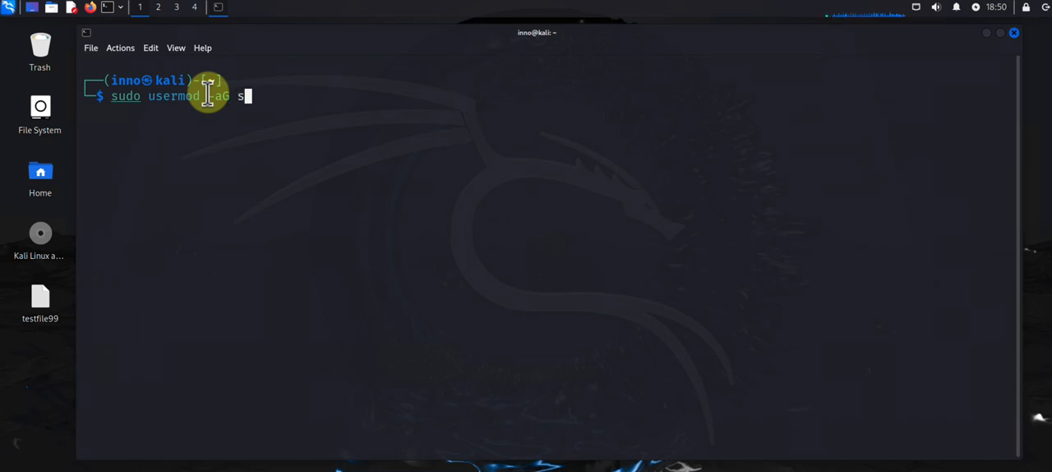
pyautogui.write('udo')
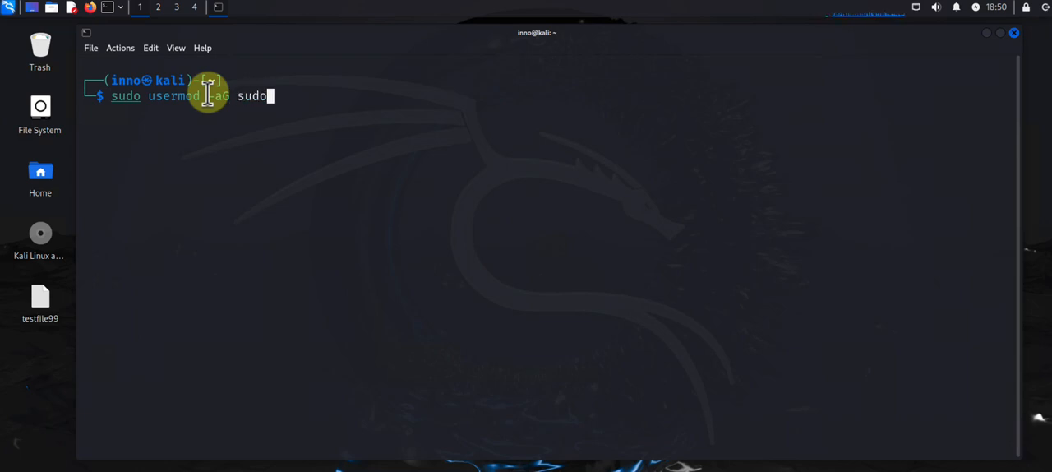
pyautogui.write('joe')
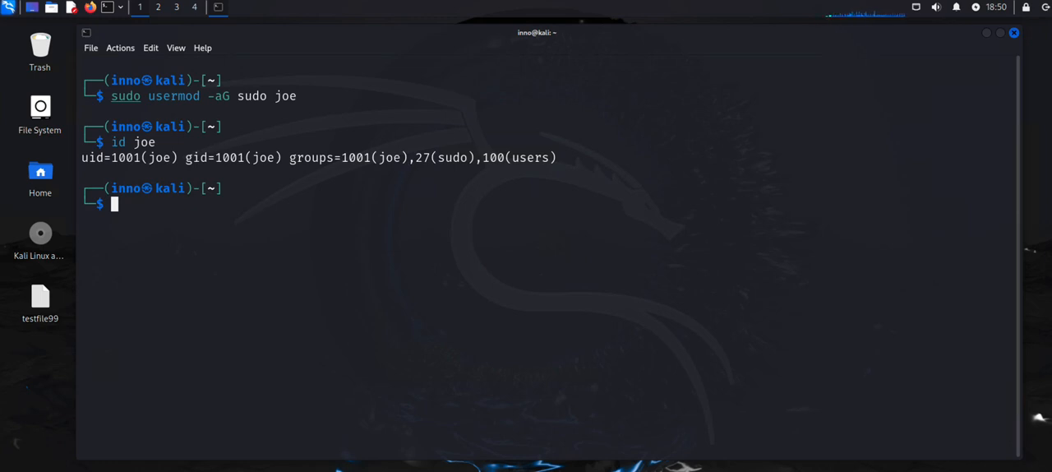
pyautogui.moveTo(585, 313)
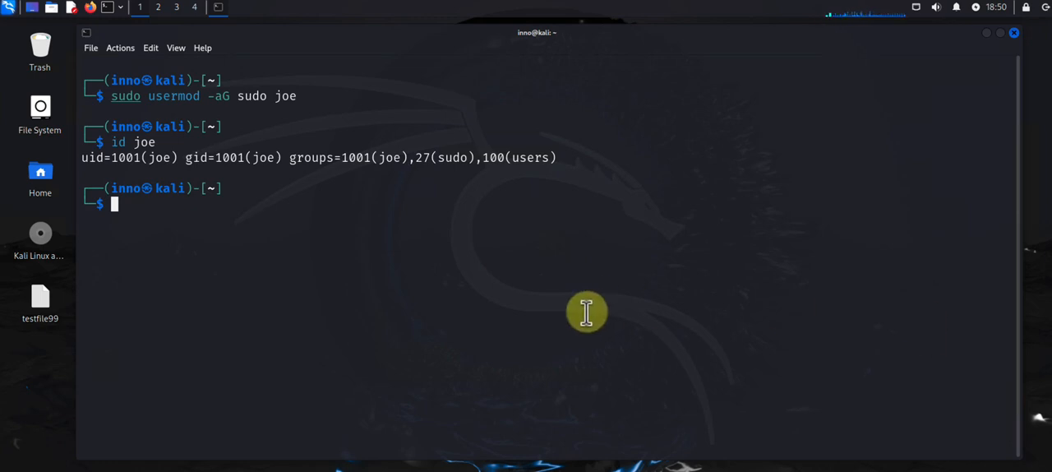
pyautogui.press('Up')
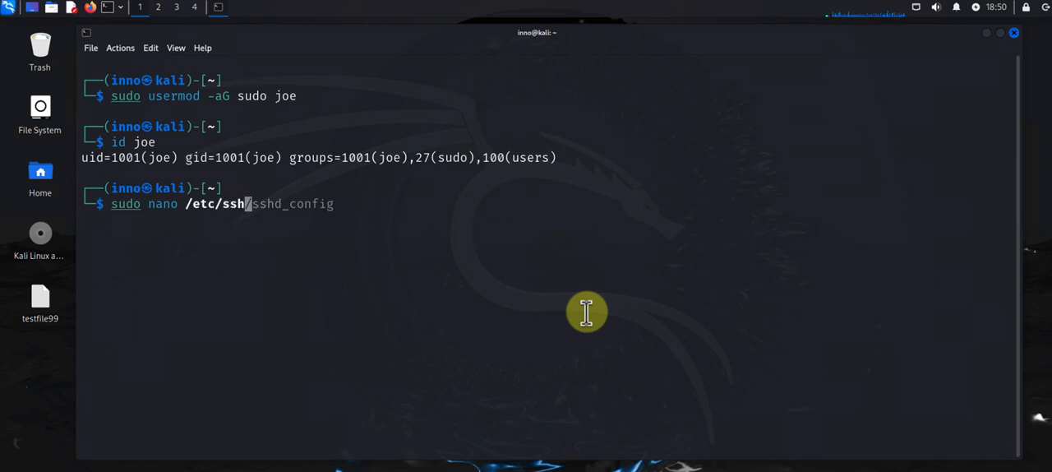
pyautogui.write('/sshd')
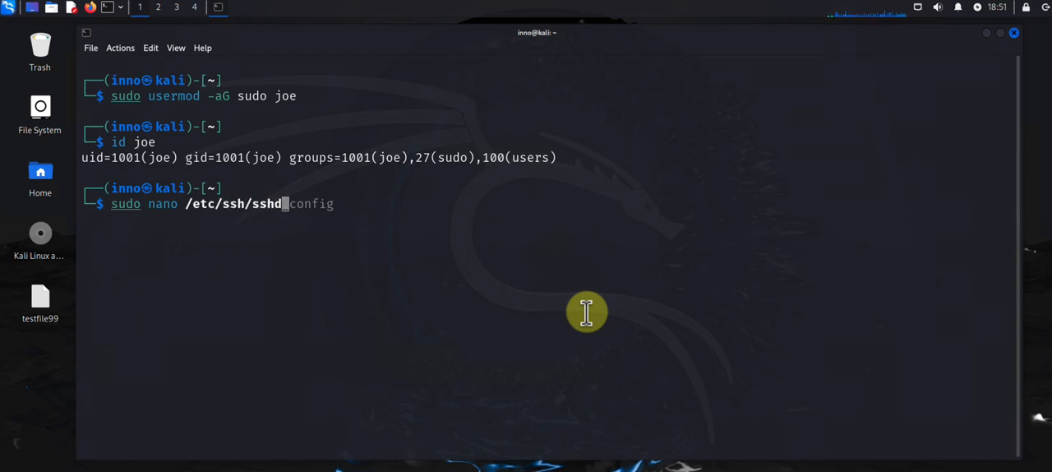
pyautogui.press('Return')
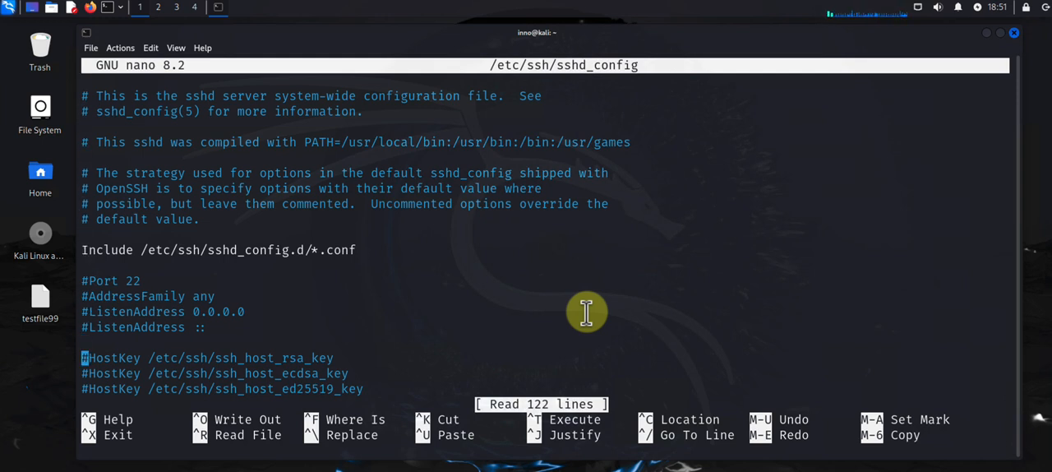
pyautogui.scroll(-3)
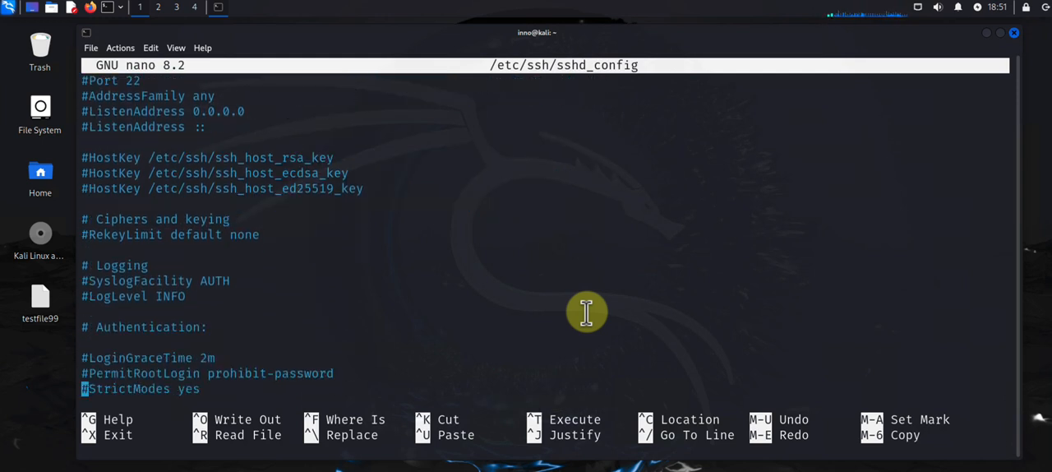
pyautogui.scroll(-3)
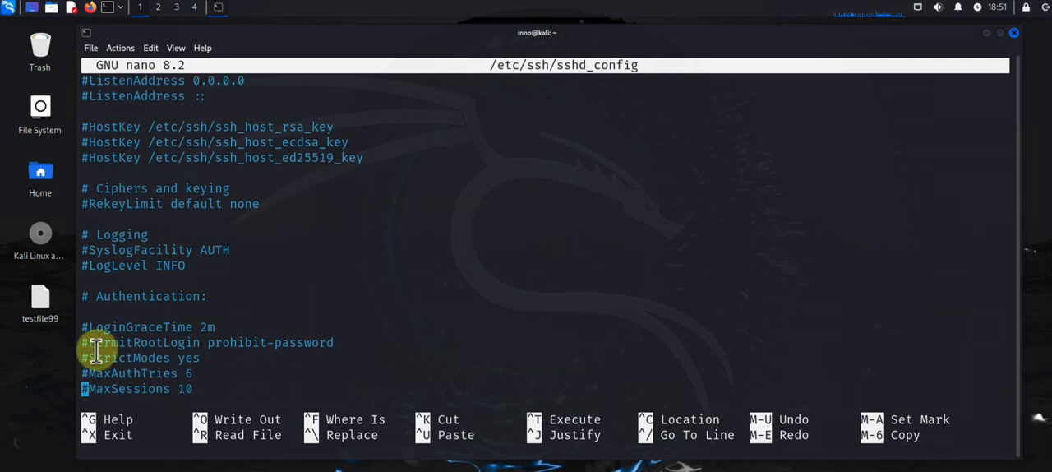
pyautogui.moveTo(348, 342)
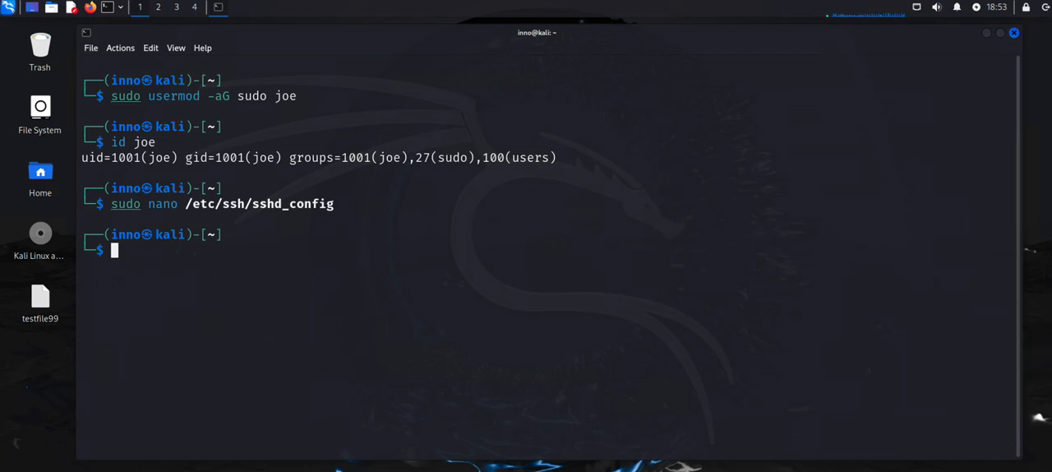
pyautogui.moveTo(475, 227)
pyautogui.write('sudo systemctl')
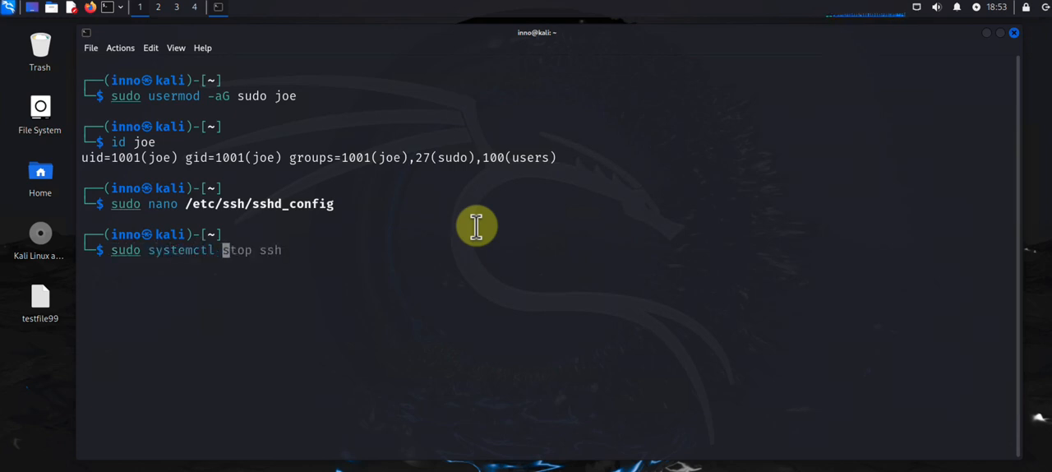
# Step: Run 'sudo systemctl restart ssh' and clear the terminal
pyautogui.write('restart')
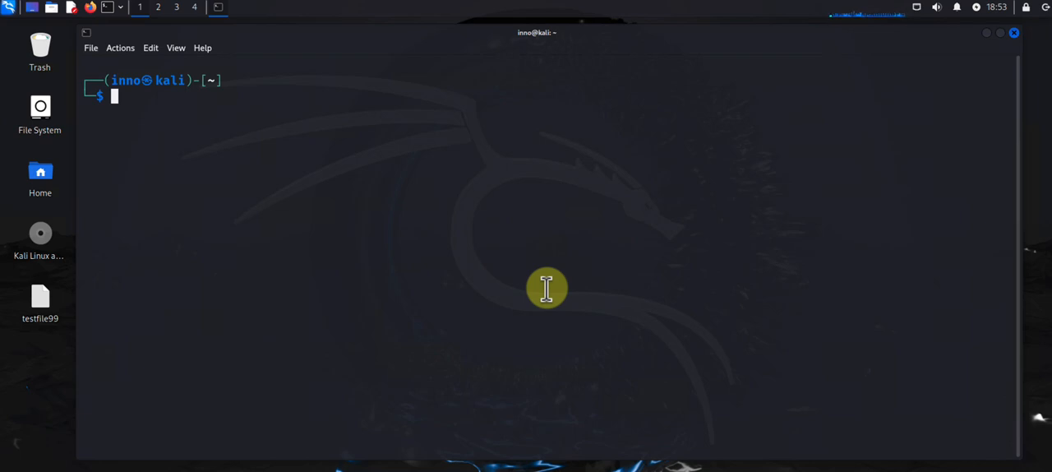
# Step: Run 'sudo ufw enable' so the firewall is active and enabled on startup
pyautogui.write('sudo systemctl restart ssh')
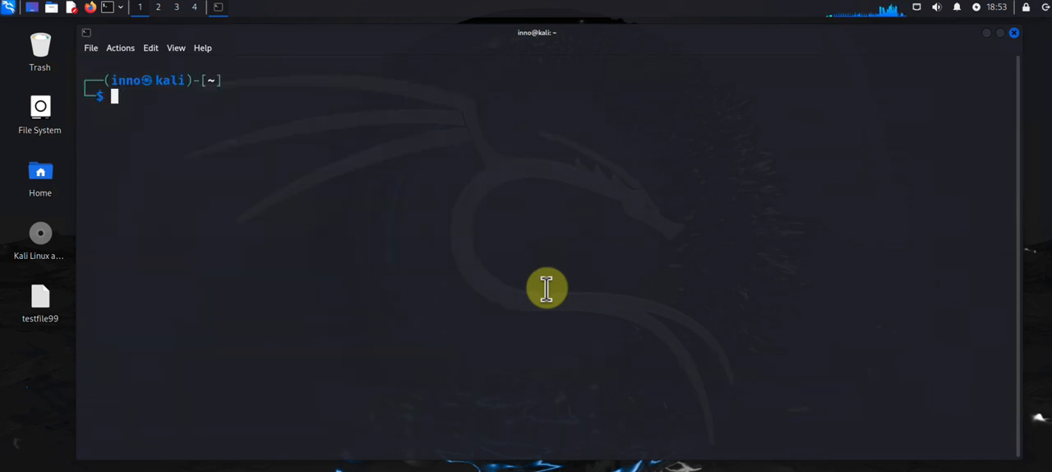
pyautogui.write('sudo uf')
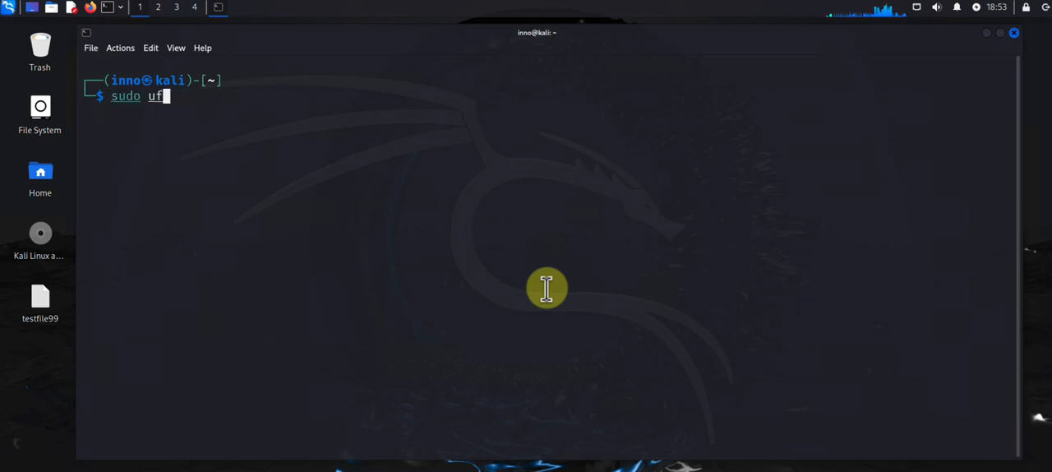
pyautogui.write('w enable')
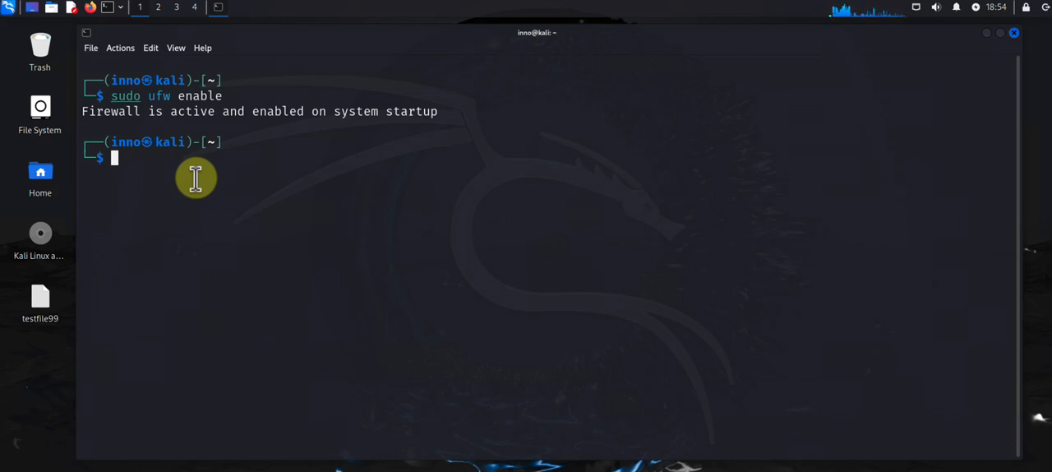
pyautogui.write('sudo ufw enable')
pyautogui.write('sudo ufw allow ')
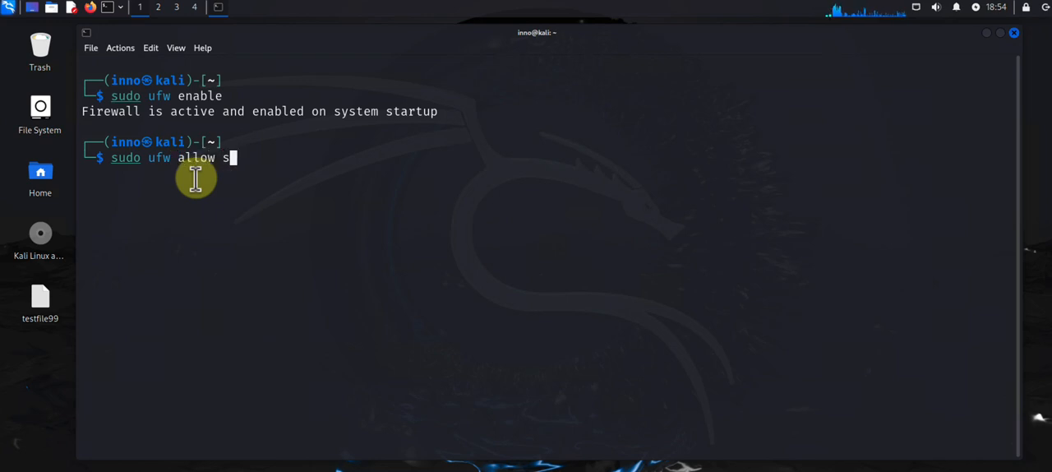
# Step: Add firewall rules with 'sudo ufw allow ssh' and 'sudo ufw allow https'
pyautogui.write('sh')
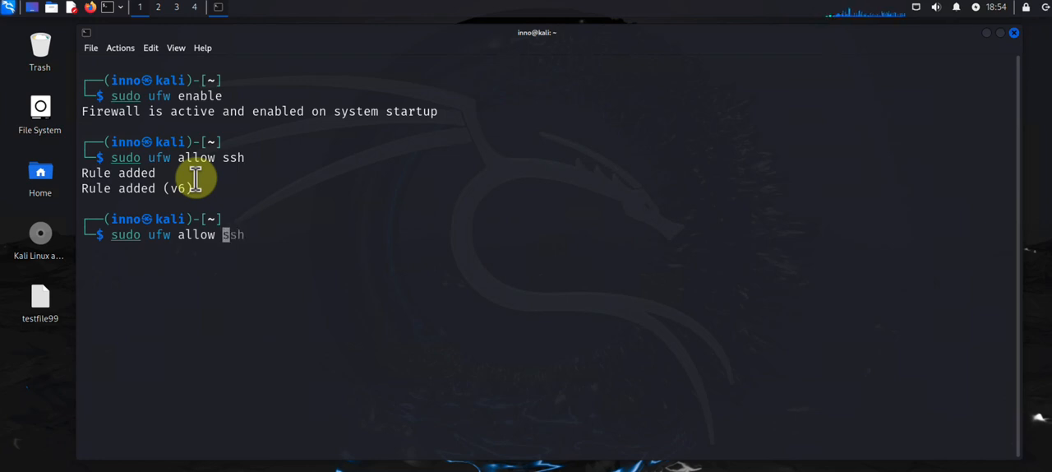
pyautogui.write('http')
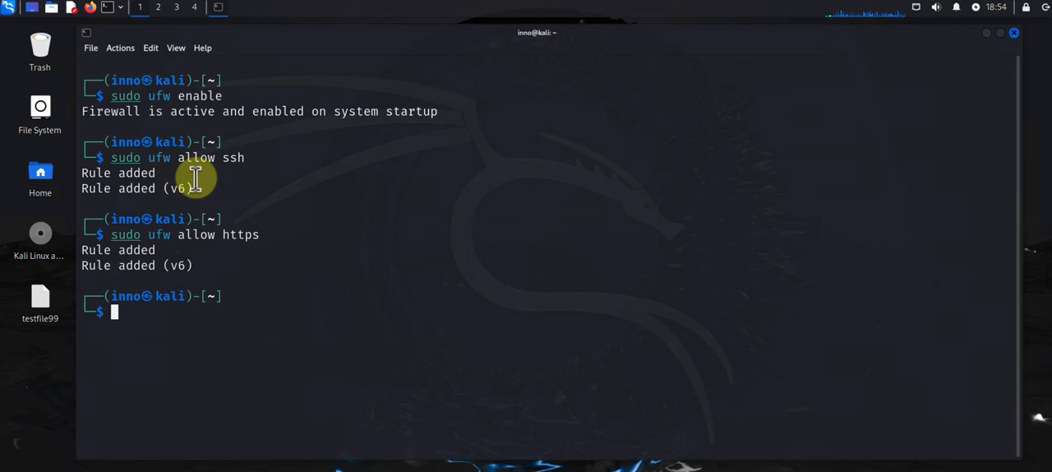
pyautogui.write('sudo ufw allow https')
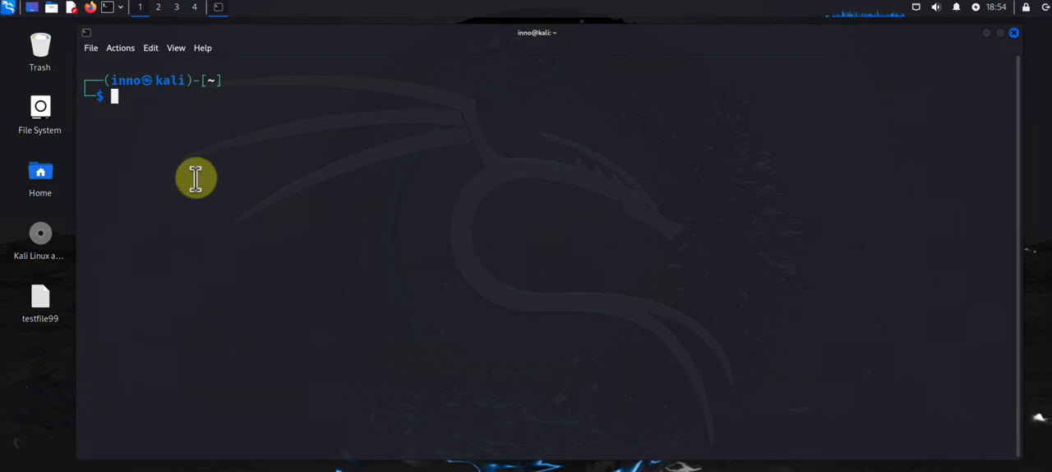
# Step: Run 'sudo ufw status' confirming ports 22 and 443 allowed, then clear the screen
pyautogui.write('sudo ufw allow https')
pyautogui.write('sudo ufw status')
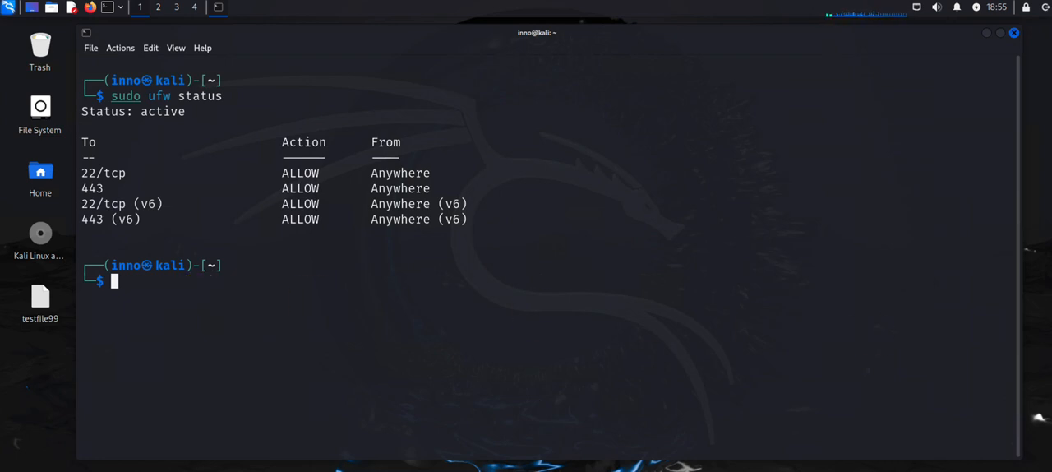
pyautogui.moveTo(427, 292)
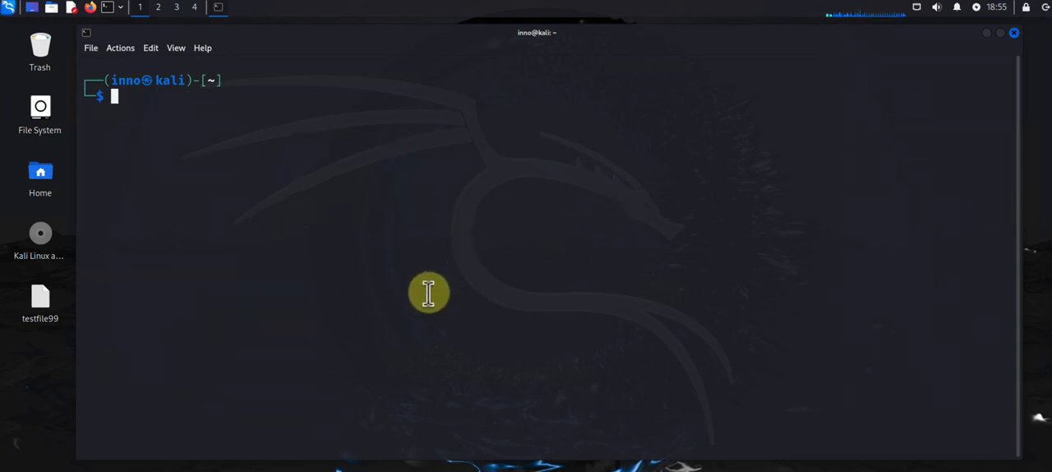
# Step: Run 'sudo systemctl list-unit-files --type=service | grep enabled' and scroll to ufw.service
pyautogui.write('sudo systemctl restart ssh')
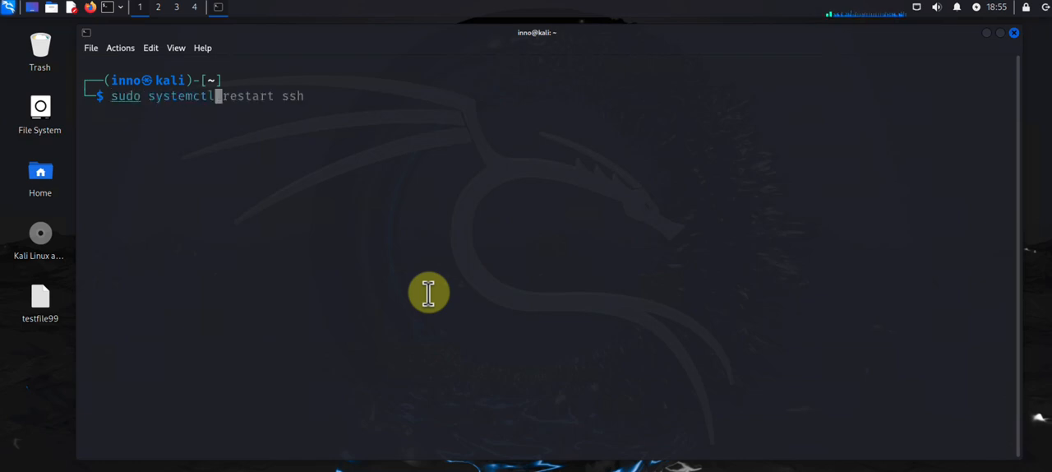
pyautogui.write('lis')
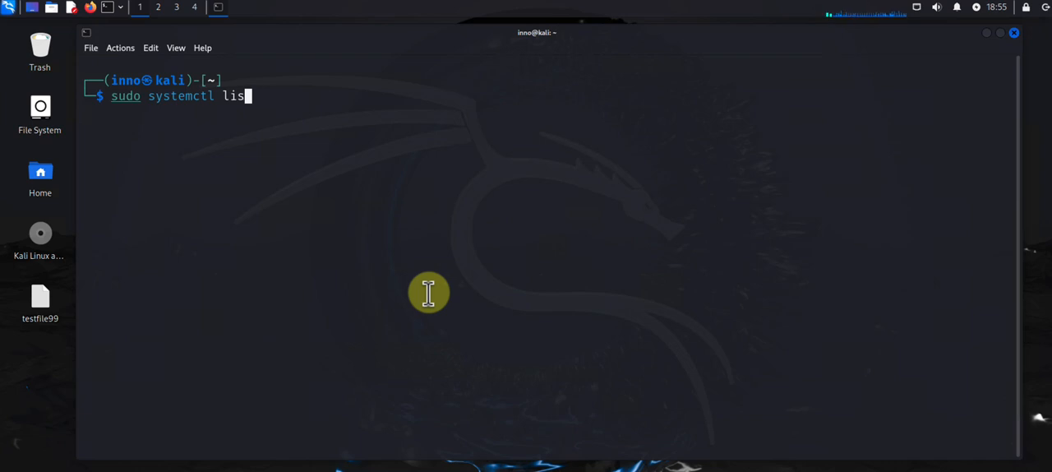
pyautogui.write('t-')
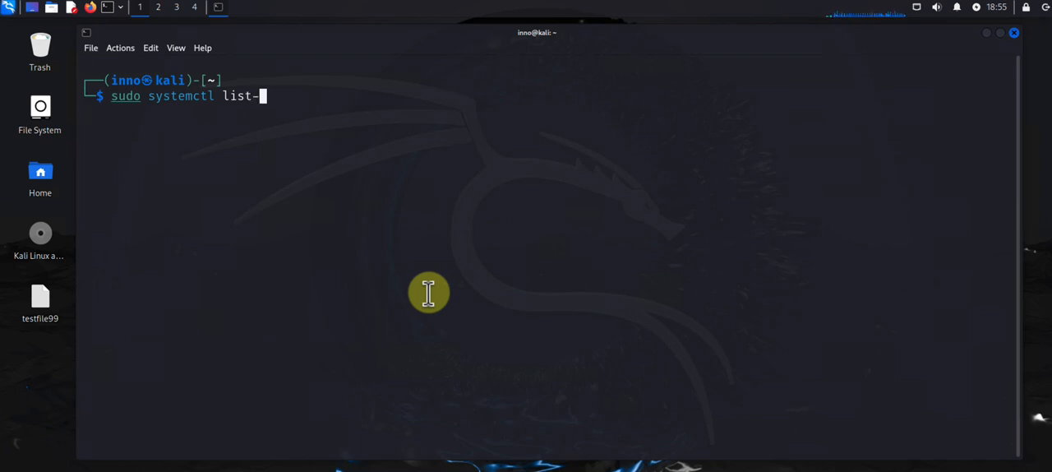
pyautogui.write('unit')
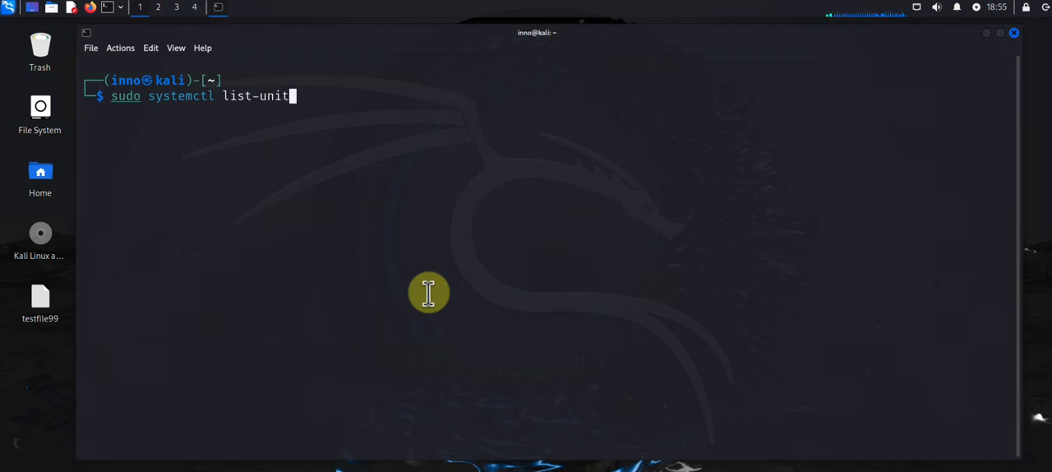
pyautogui.write('-files')
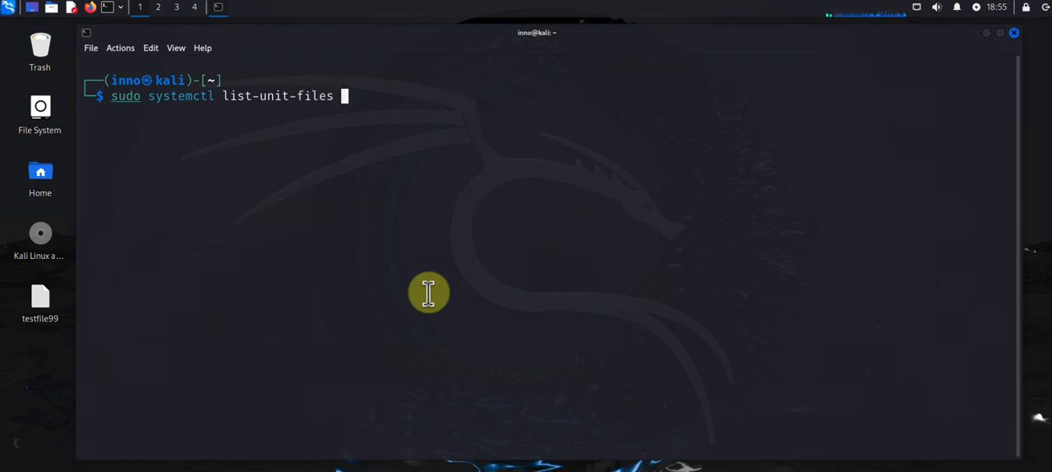
pyautogui.write('--')
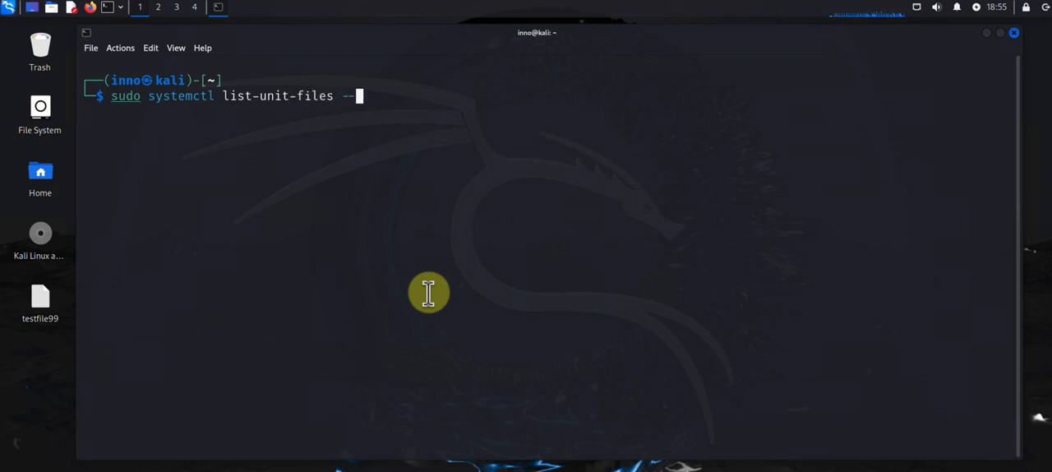
pyautogui.write('type')
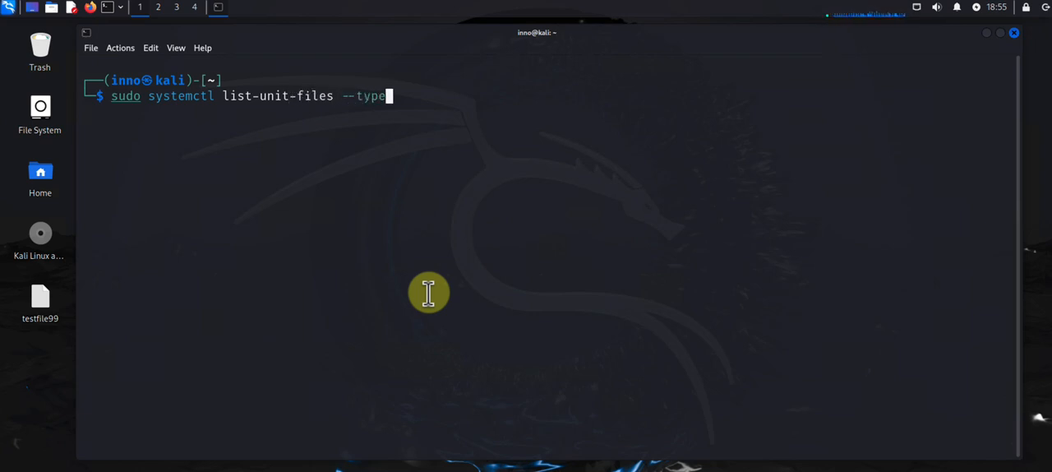
pyautogui.write('-servic')
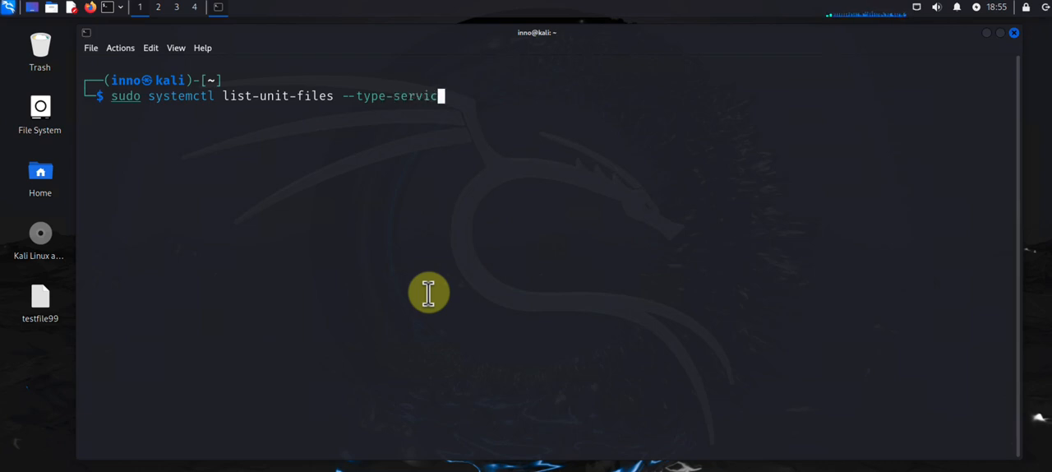
pyautogui.write('e | g')
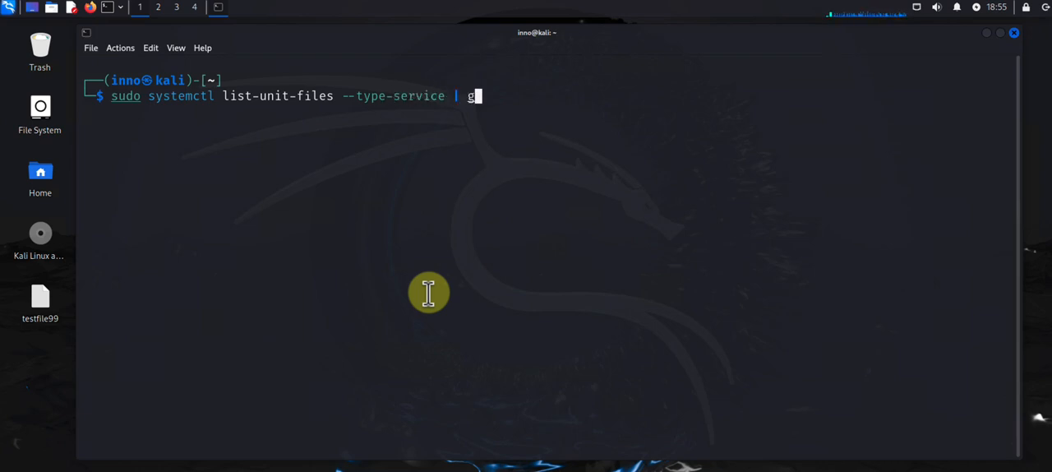
pyautogui.write('rep ena')
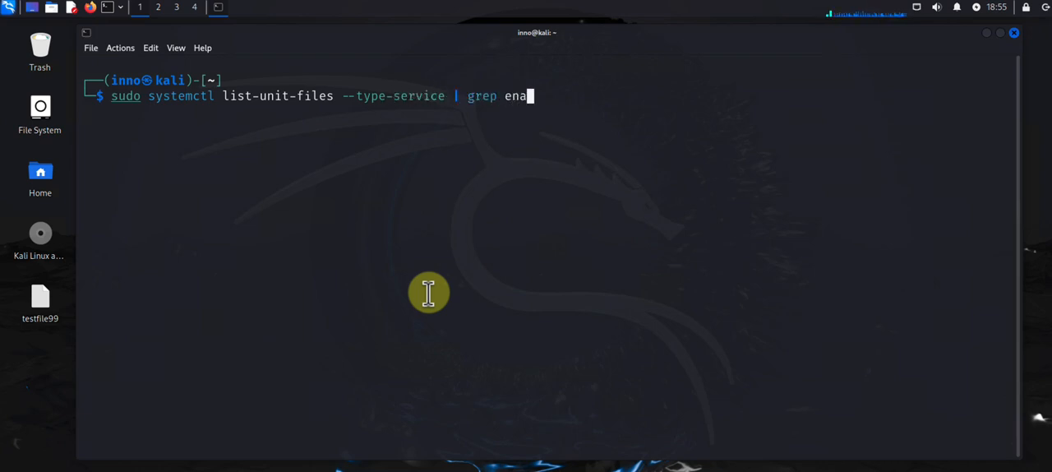
pyautogui.write('bled')
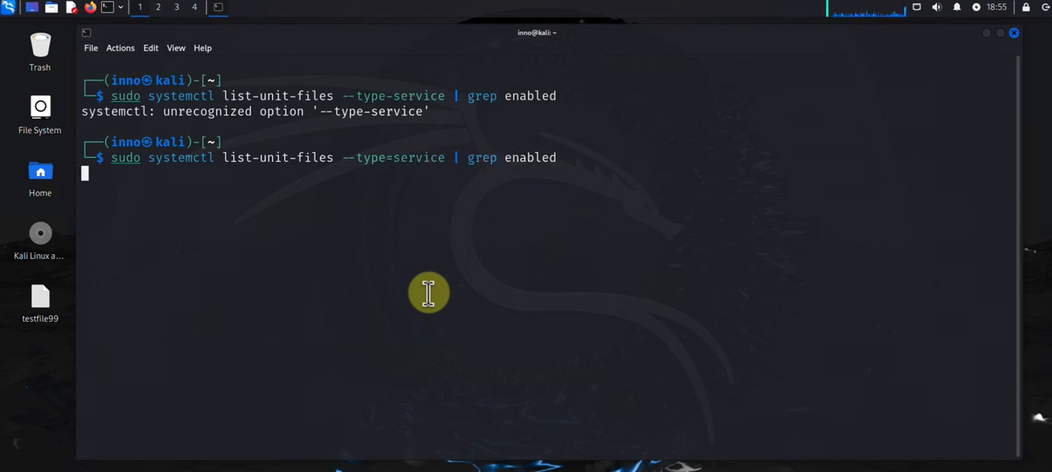
pyautogui.press('Return')
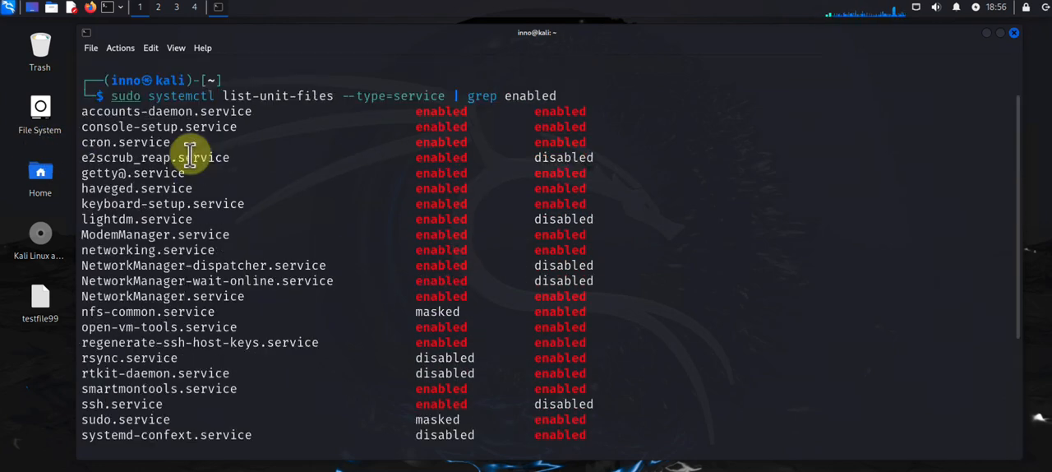
pyautogui.scroll(-3)
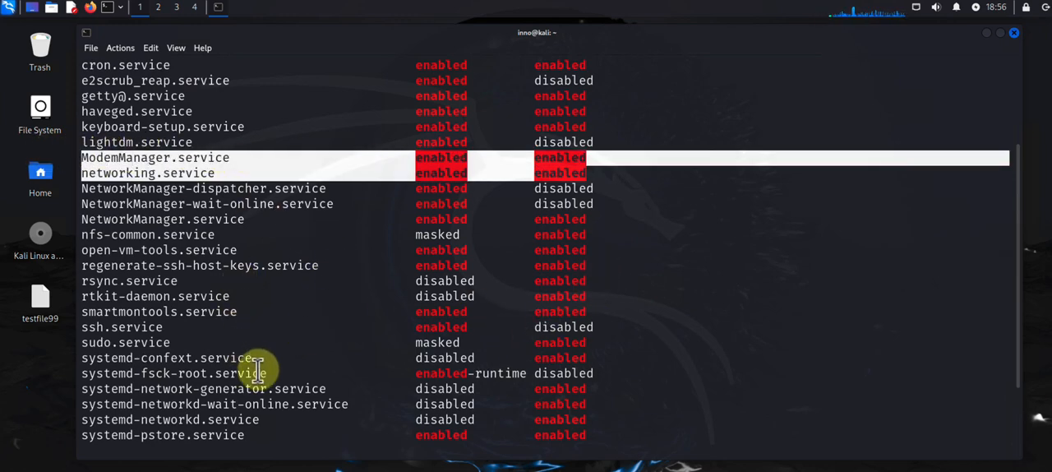
pyautogui.scroll(-3)
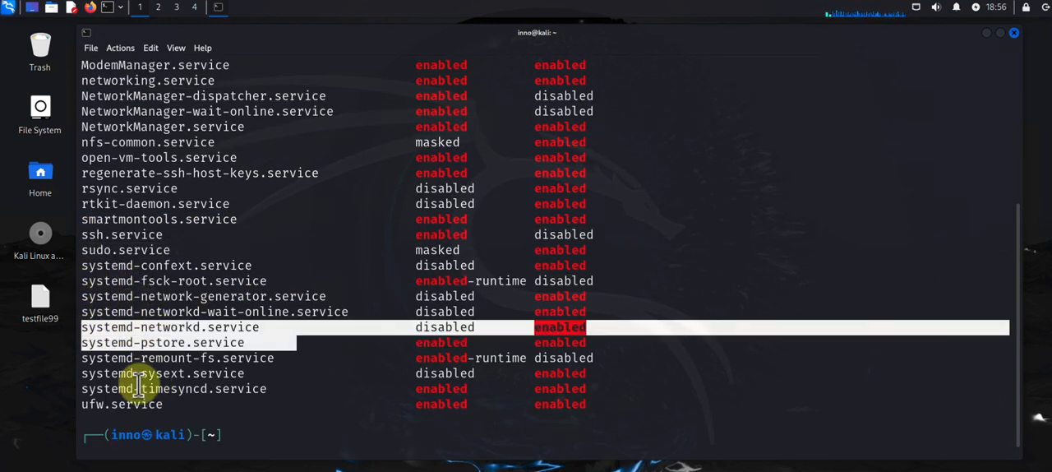
pyautogui.moveTo(187, 410)
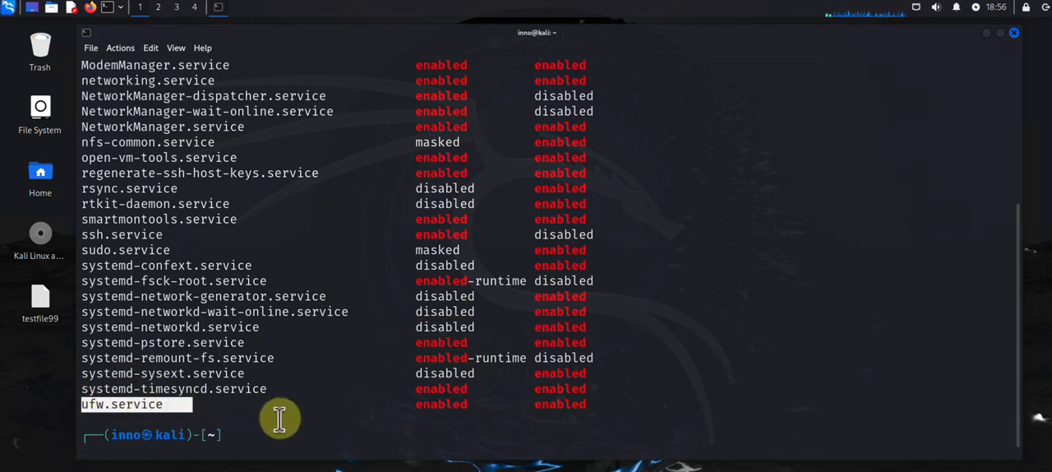
pyautogui.moveTo(391, 320)
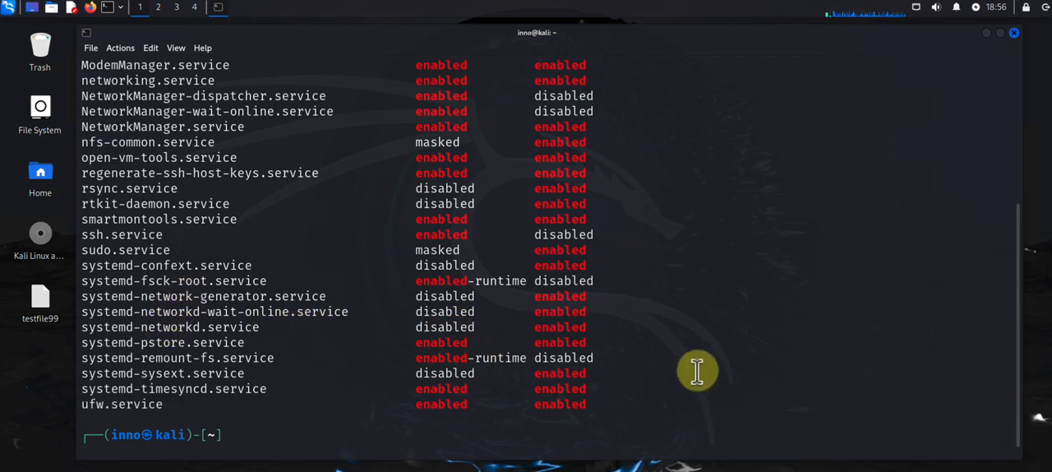
# Step: Clear the listing, enter 'sudo systemctl disable' for unneeded services, and clear again
pyautogui.write('clear')
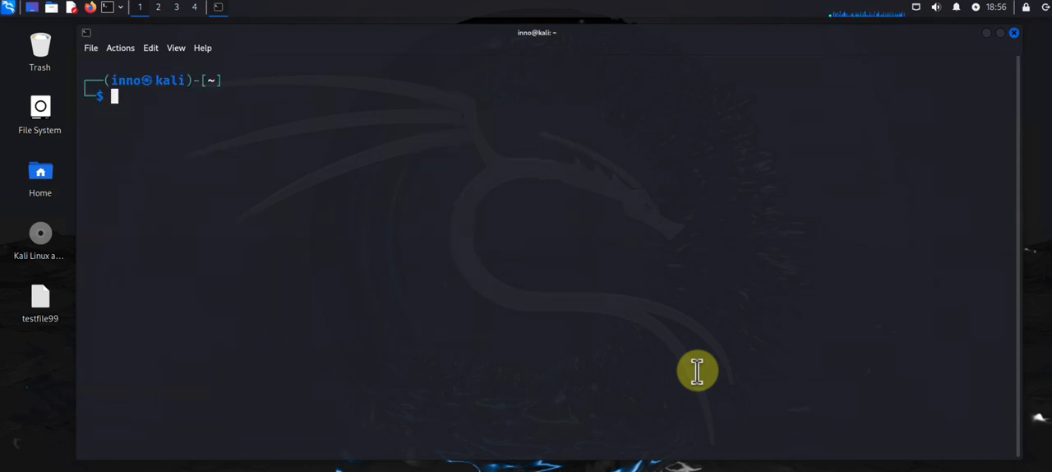
pyautogui.write('sudo systemctl list-unit-files --type=service | grep enabled')
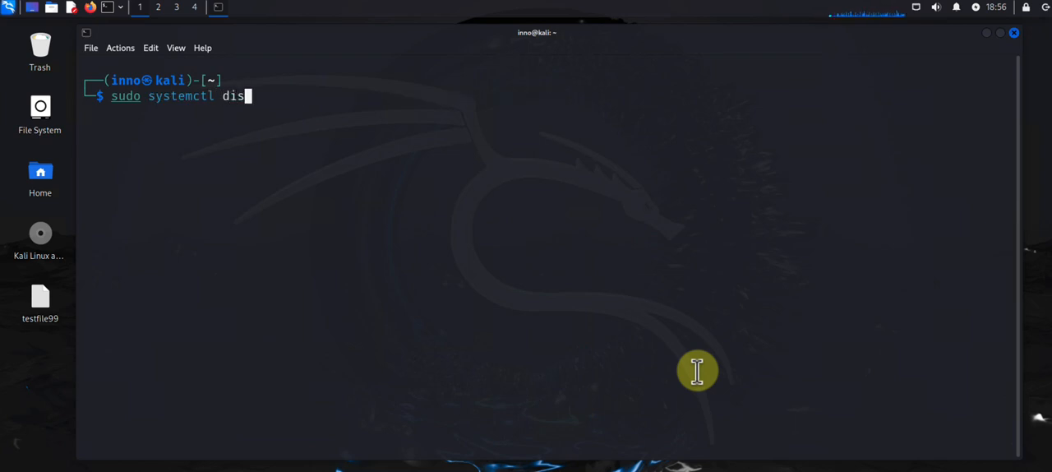
pyautogui.write('able')
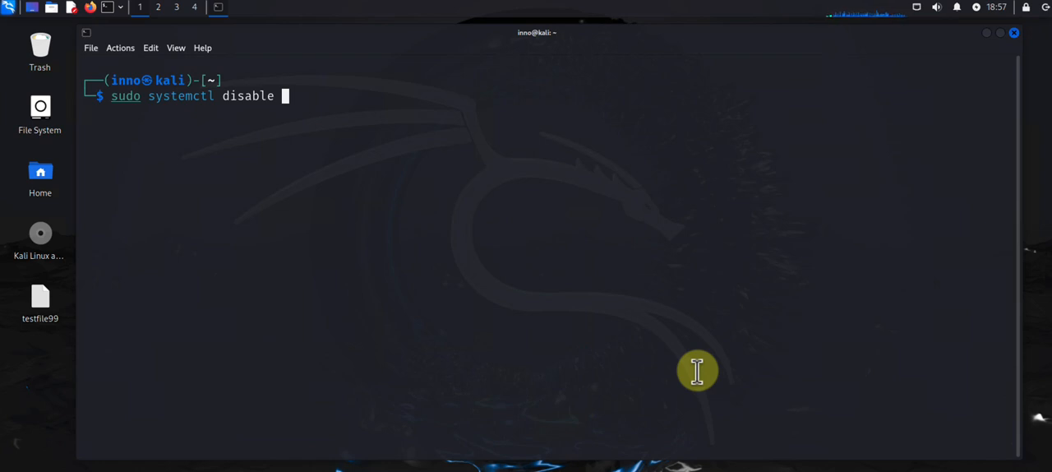
pyautogui.write('systemctl list-unit-files --type=service | grep enabled')
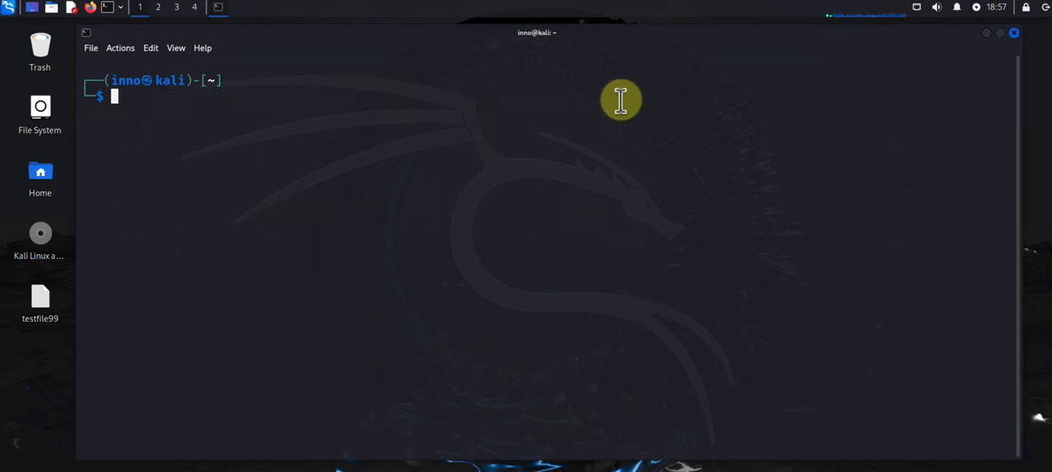
# Step: Run 'sudo apt install fail2ban' with y, enable fail2ban.service via systemctl, and clear
pyautogui.write('sudo apt install ufw')
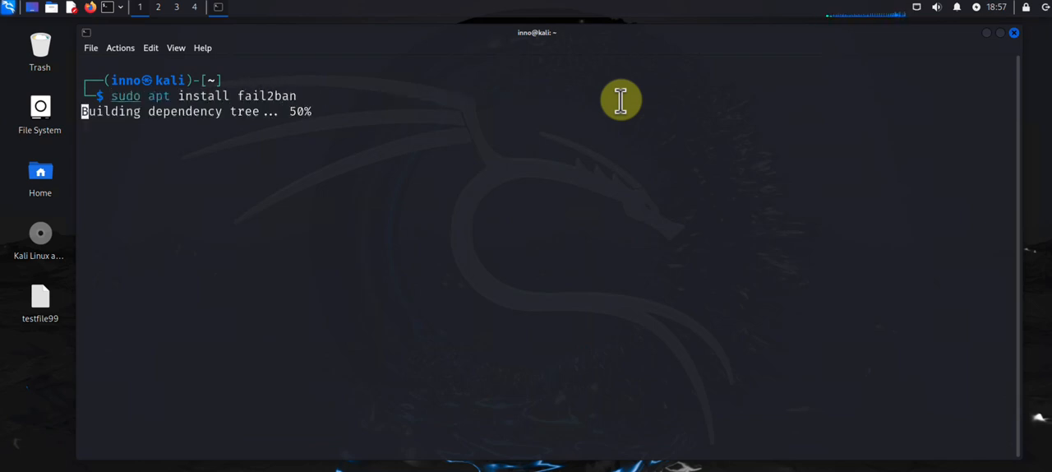
pyautogui.write('y')
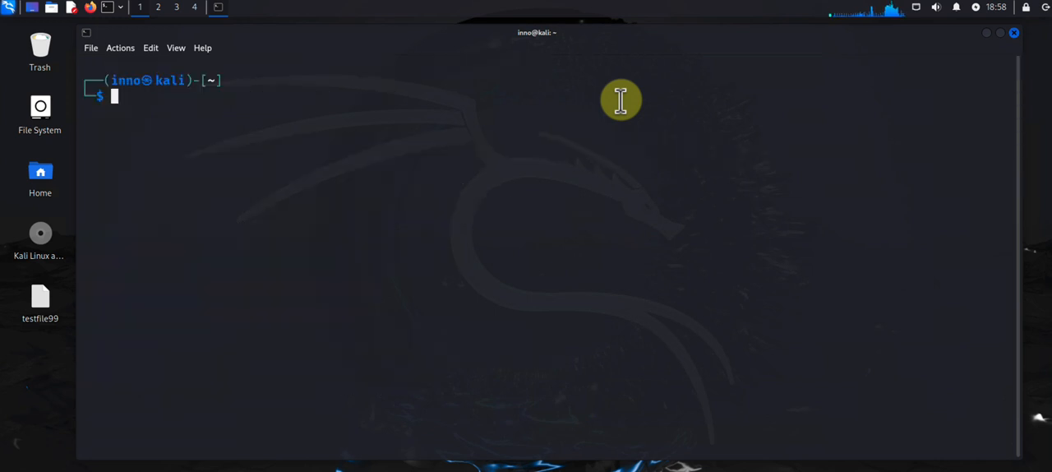
pyautogui.write('sudo systemctl list-unit-files --type=service | grep enabled')
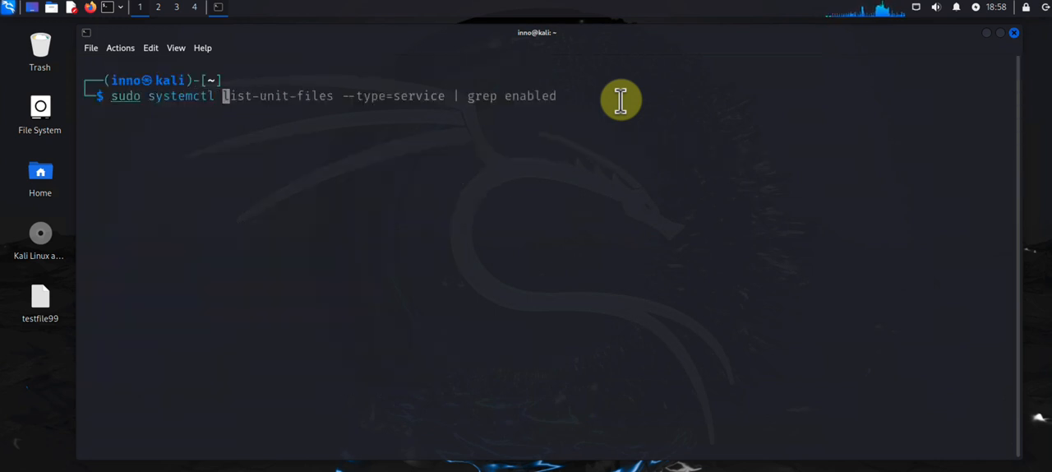
pyautogui.write('enable ssh')
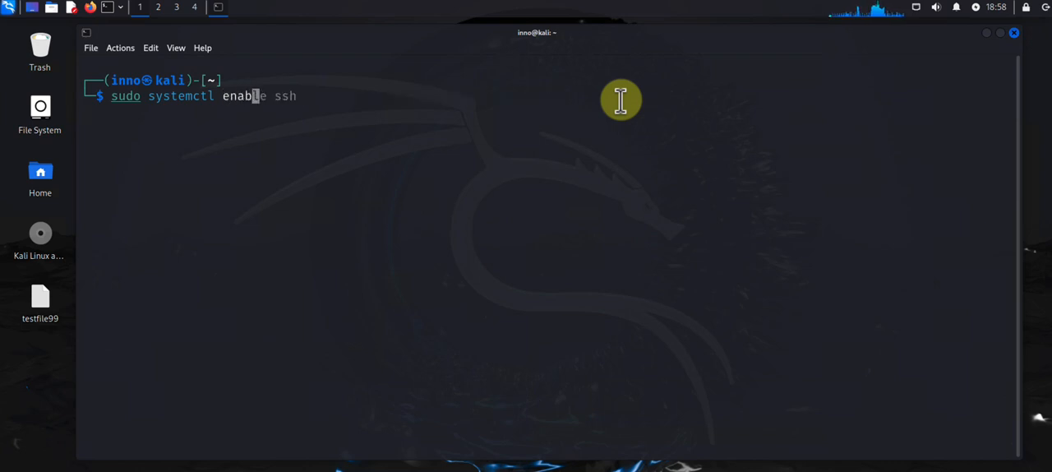
pyautogui.write('fail2ban.service')
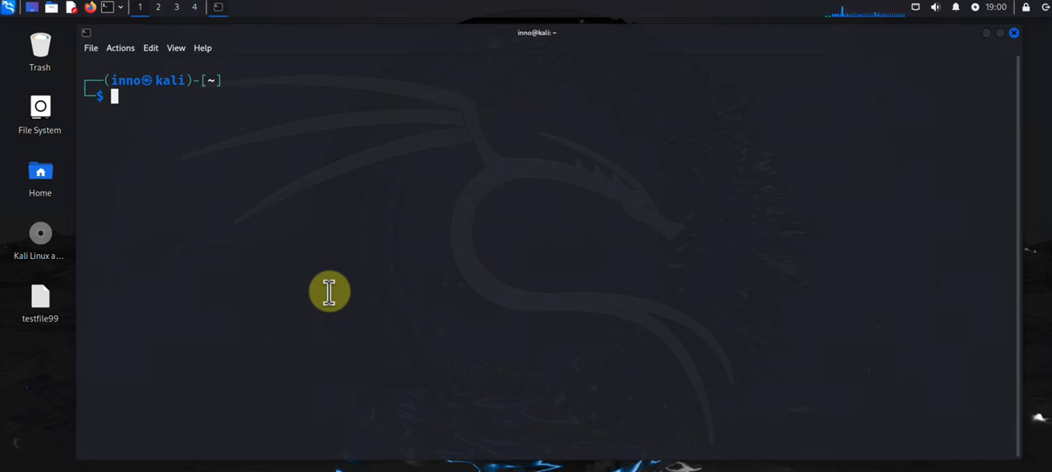
pyautogui.moveTo(322, 368)
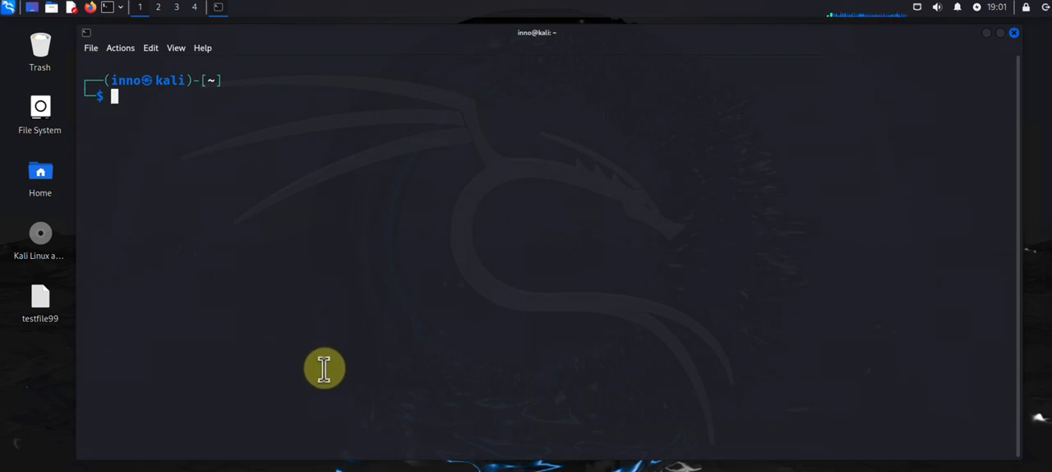
# Step: Follow the system journal live with sudo journalctl -f to watch UFW BLOCK entries
pyautogui.write('sudo apt install clamav')
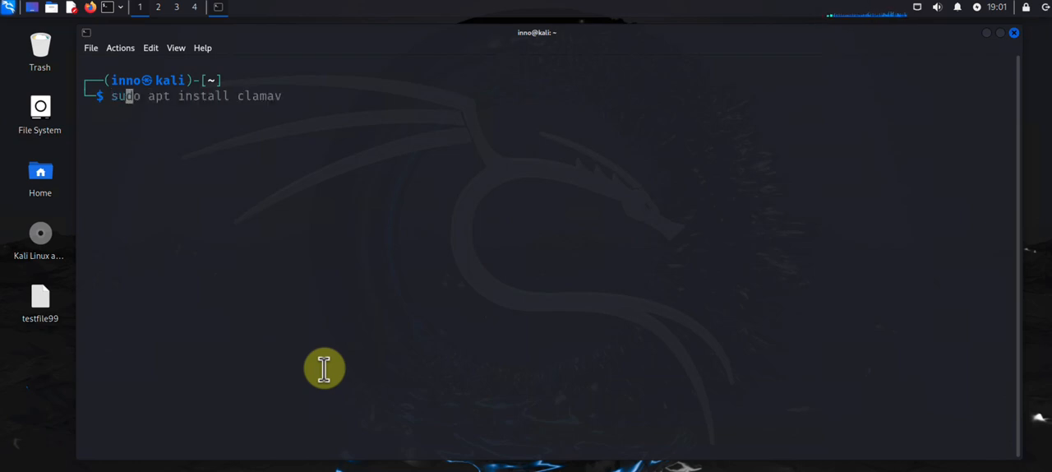
pyautogui.write('journ')
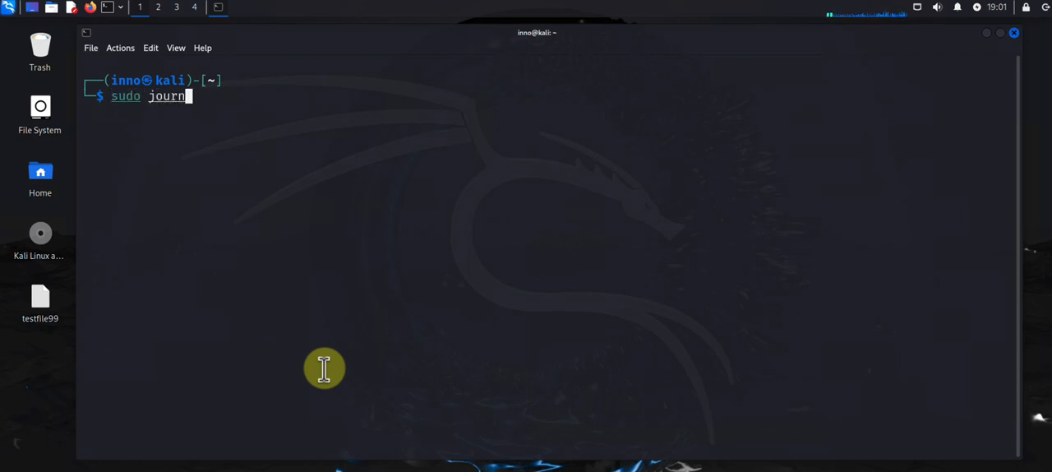
pyautogui.write('alctl')
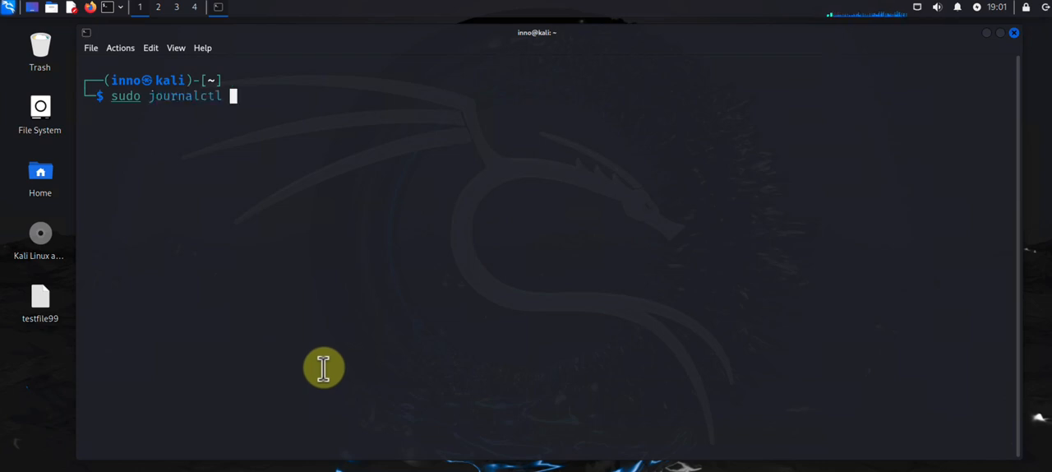
pyautogui.press('Return')
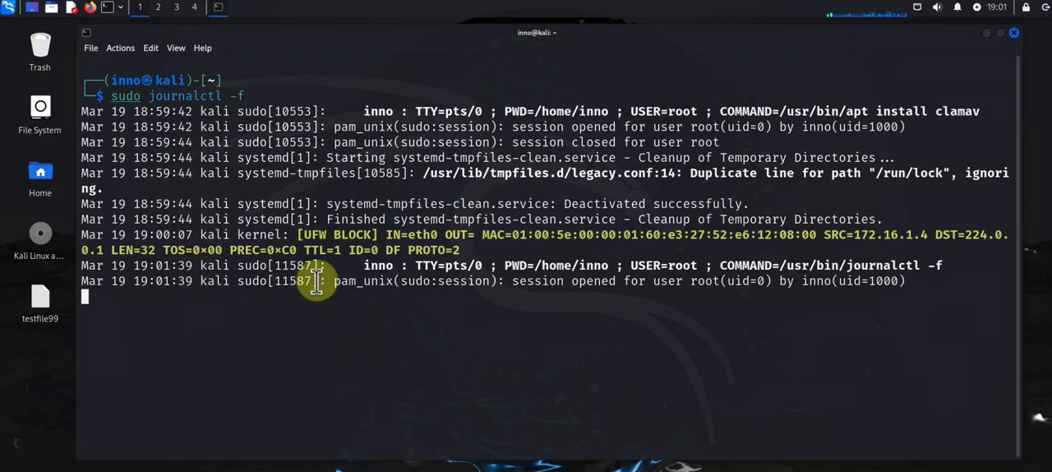
pyautogui.moveTo(74, 24)
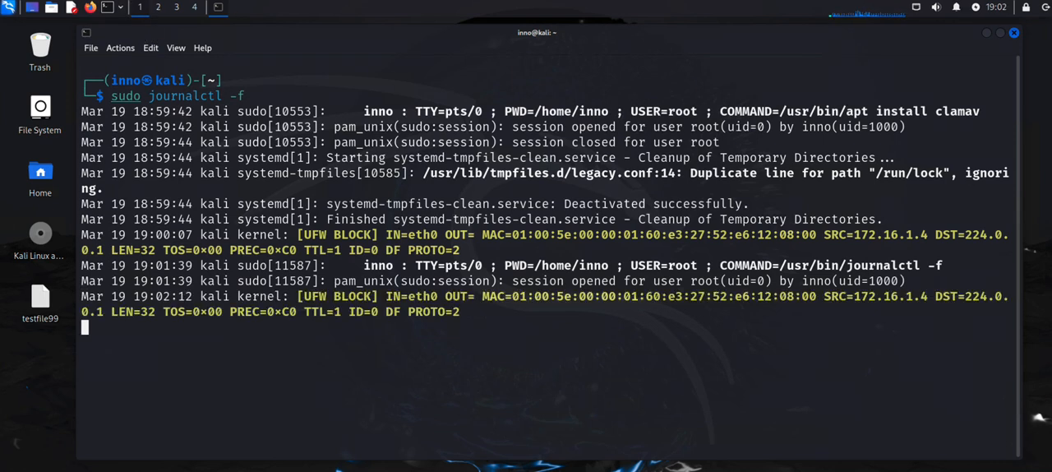
pyautogui.moveTo(375, 238)
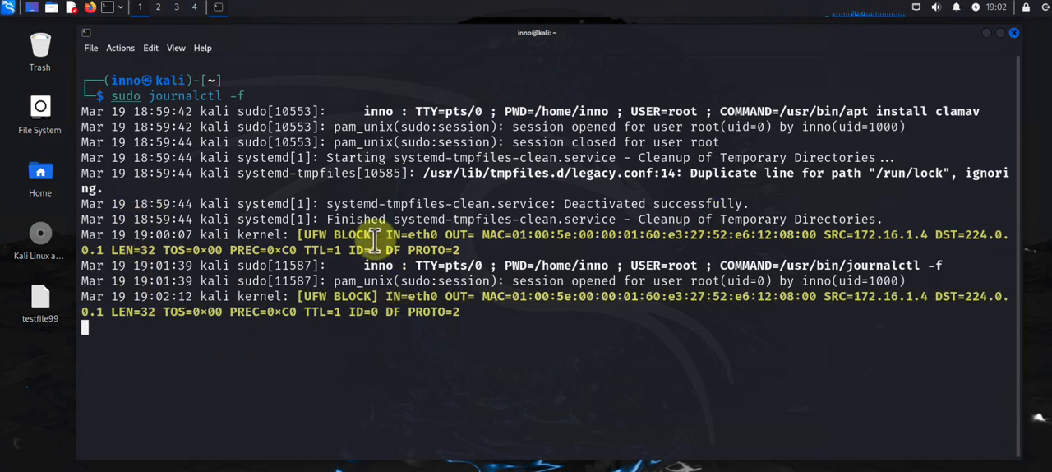
pyautogui.moveTo(408, 355)
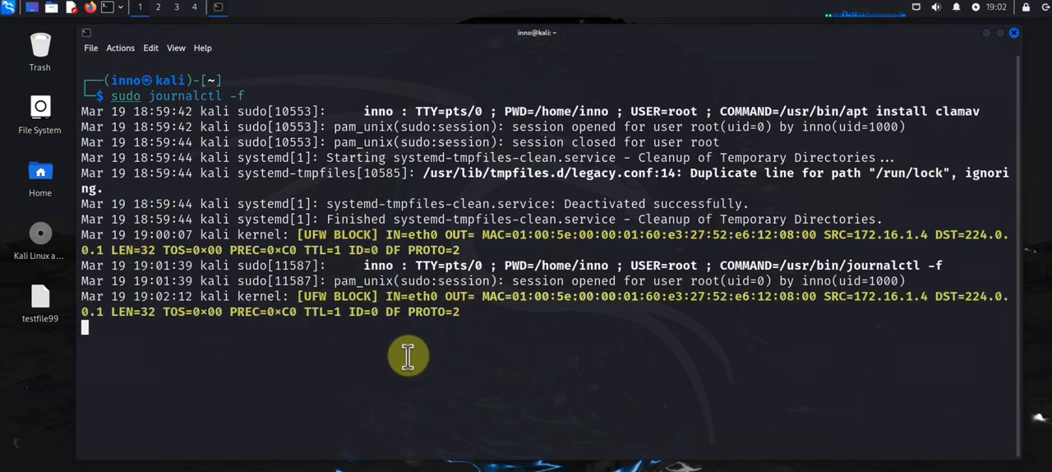
pyautogui.moveTo(365, 345)
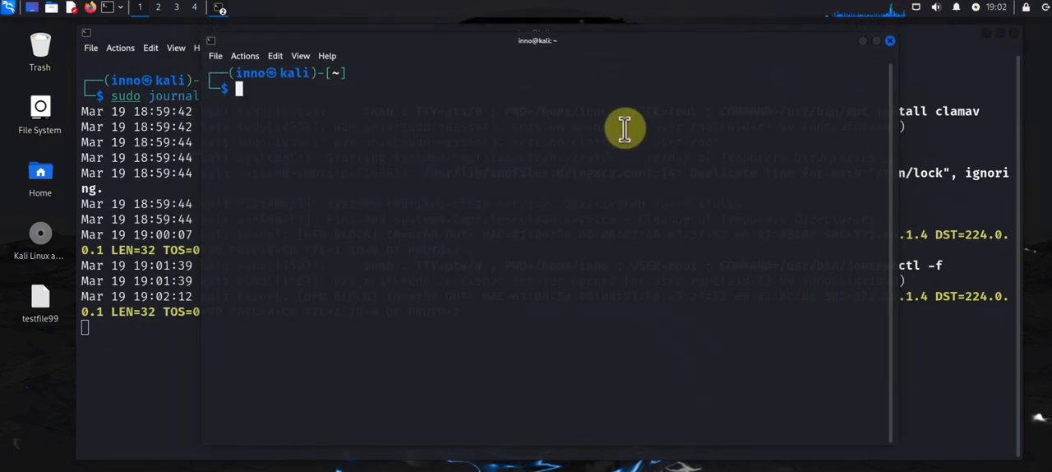
# Step: Disable and stop the bluetooth service with systemctl in the second terminal window
pyautogui.write('sudo apt install dsniff')
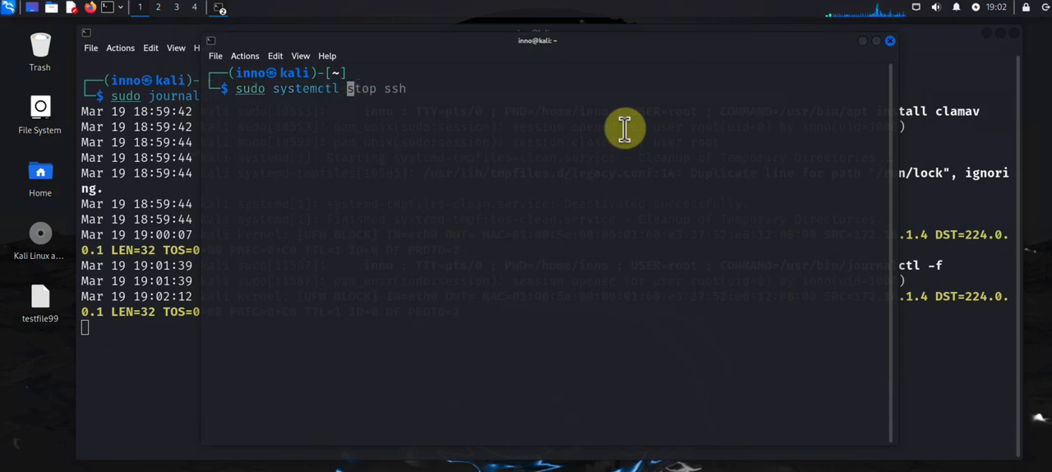
pyautogui.write('disable blu')
pyautogui.write('sudo systemctl stop bl')
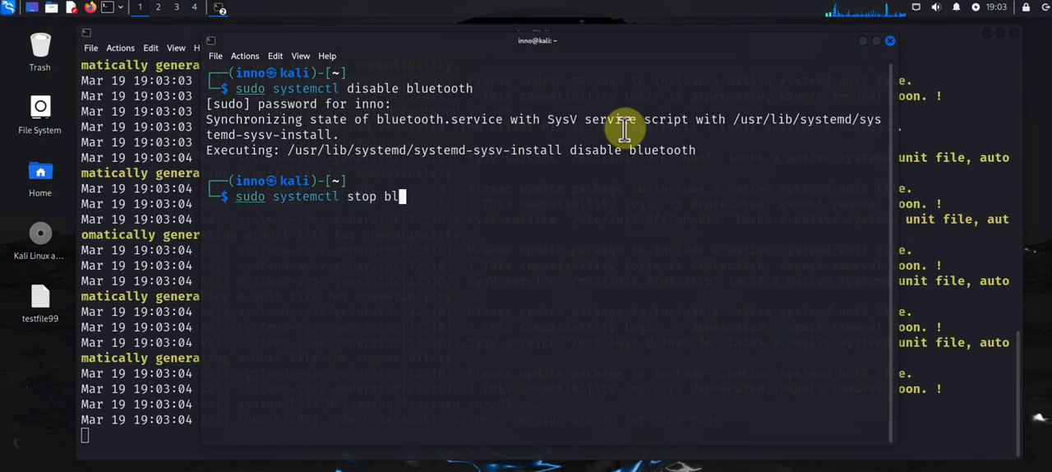
pyautogui.write('etooth')
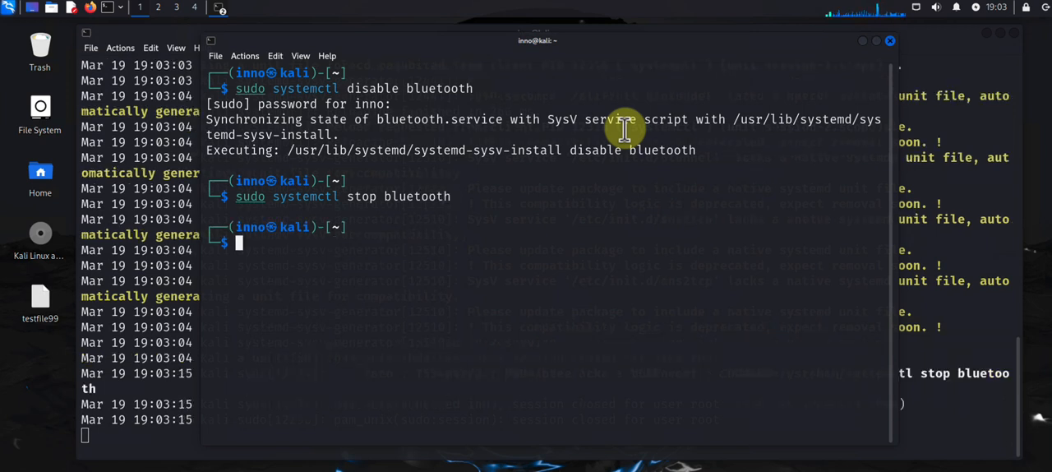
pyautogui.moveTo(736, 68)
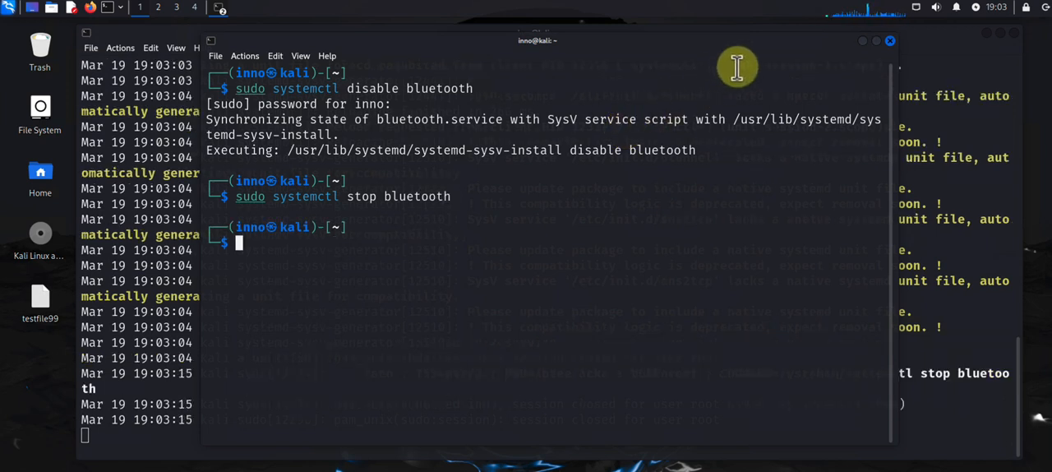